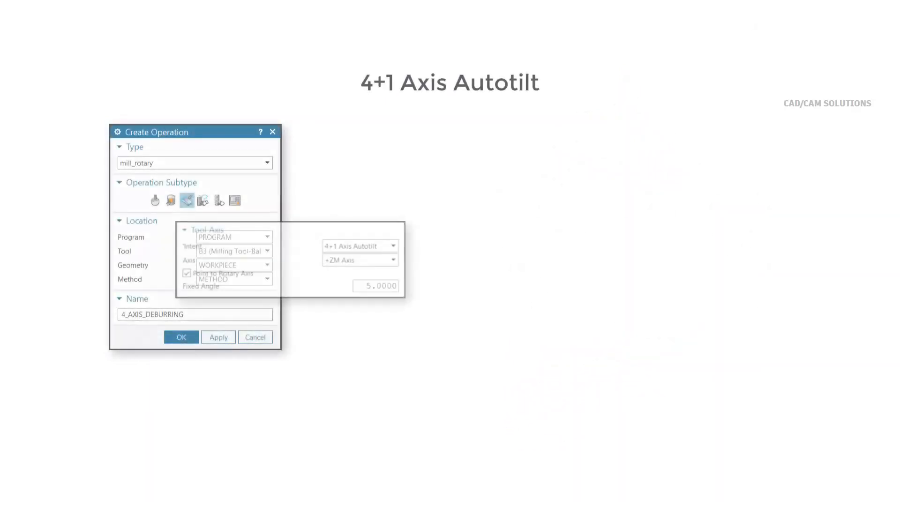
Leave the 4+1 axis autotilt intro slide for the 3-axis deburring machinery part
{"action": "left_click", "coordinate": [360, 246]}
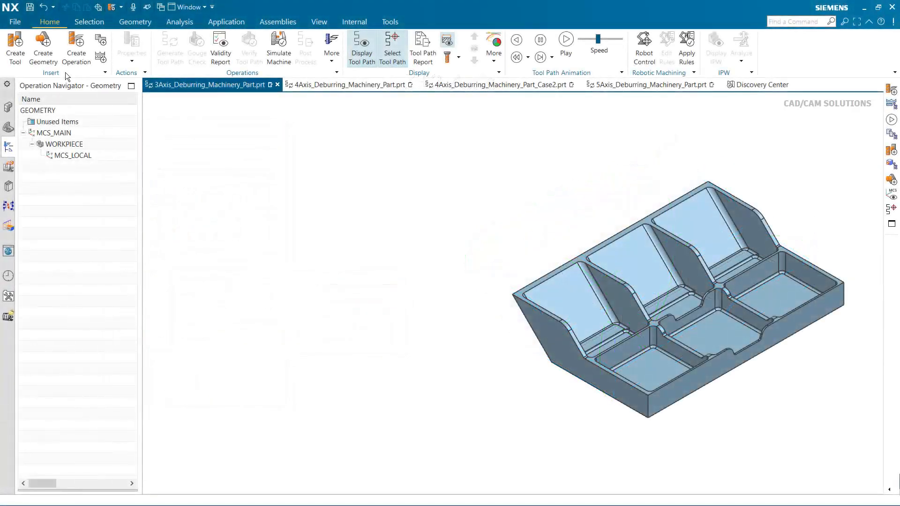
Create a 3-axis deburring operation with 3+2 Axis tool axis intent
{"action": "left_click", "coordinate": [76, 47]}
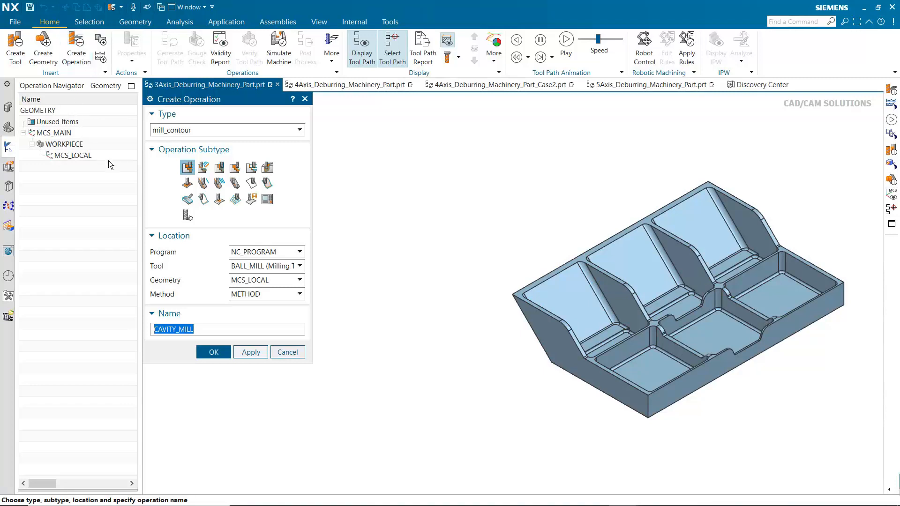
{"action": "left_click", "coordinate": [188, 199]}
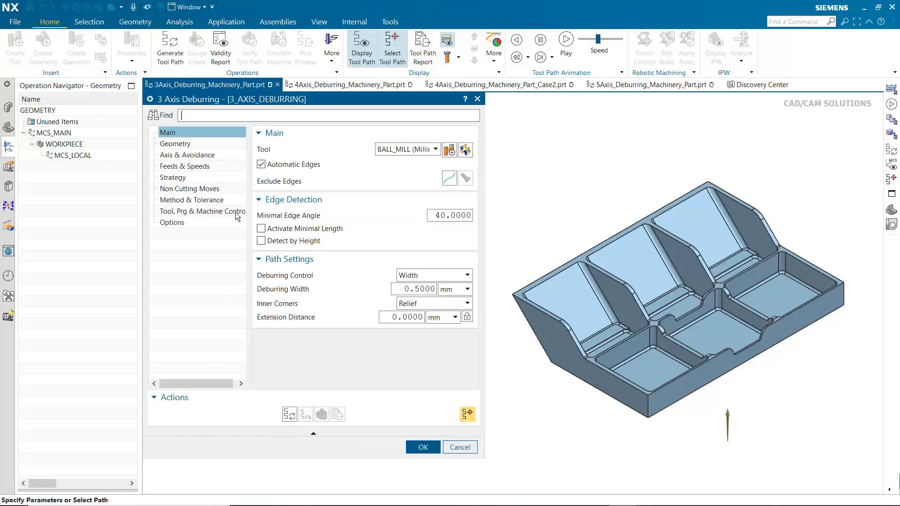
{"action": "left_click", "coordinate": [187, 155]}
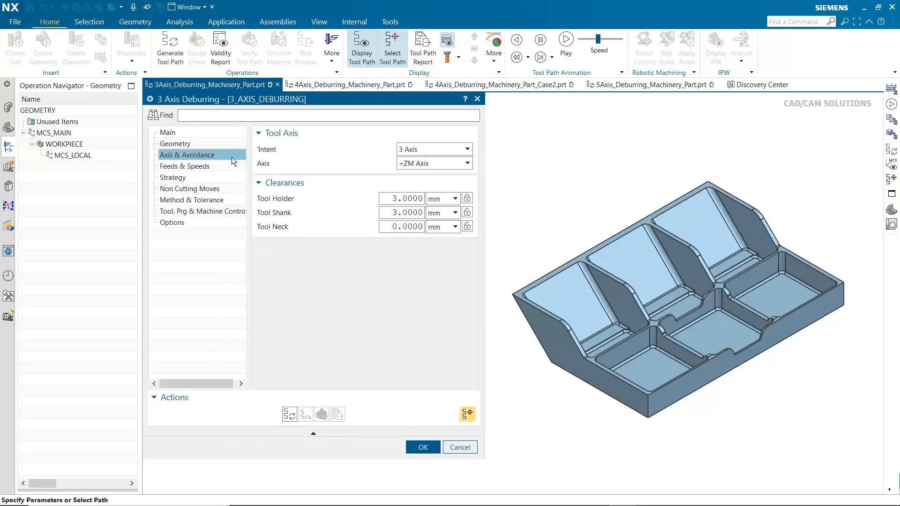
{"action": "left_click", "coordinate": [467, 148]}
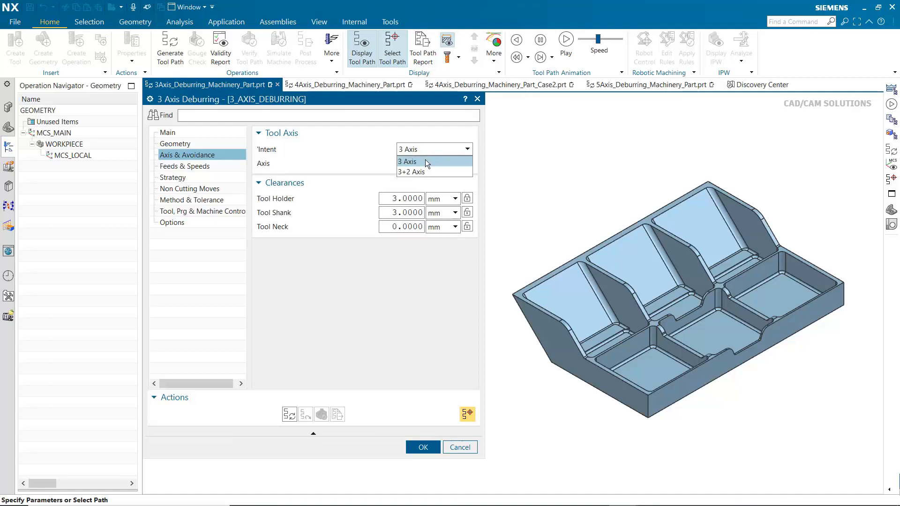
{"action": "left_click", "coordinate": [412, 171]}
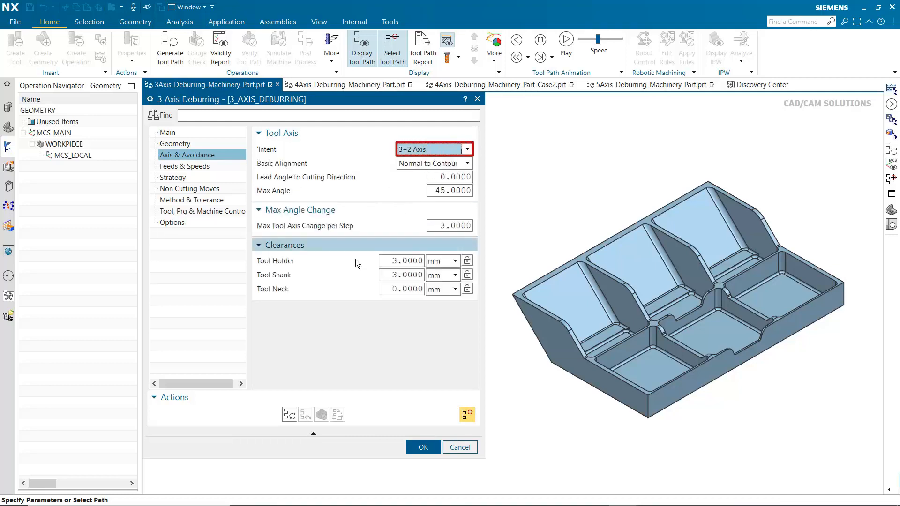
Generate the edge-deburring toolpath and replay its animation on the part
{"action": "left_click", "coordinate": [290, 414]}
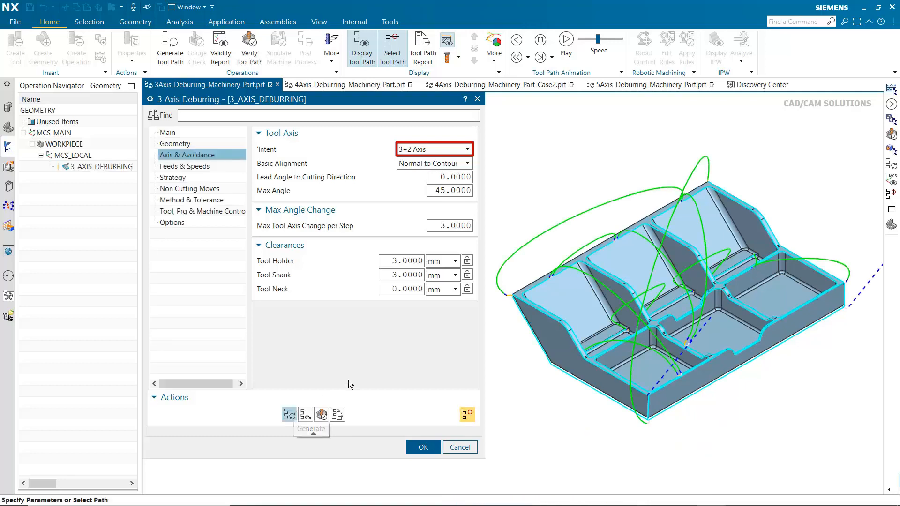
{"action": "mouse_move", "coordinate": [566, 42]}
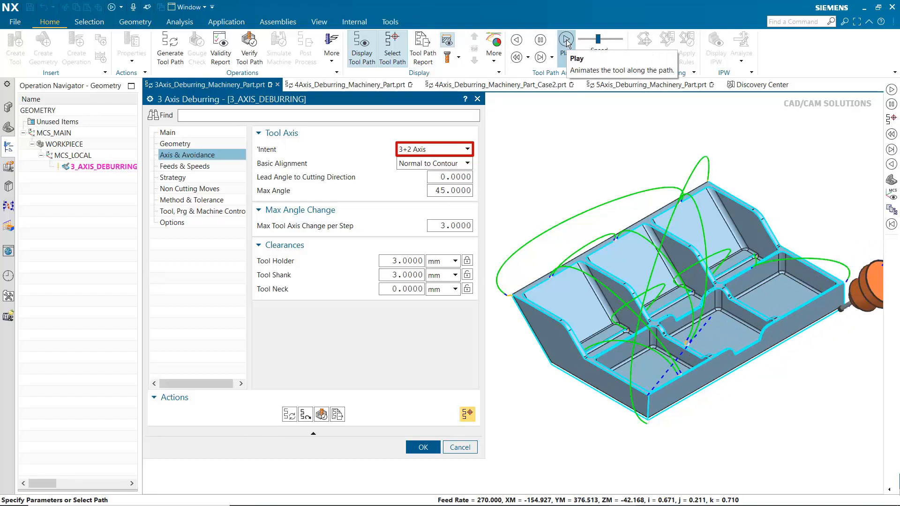
{"action": "left_click", "coordinate": [565, 39]}
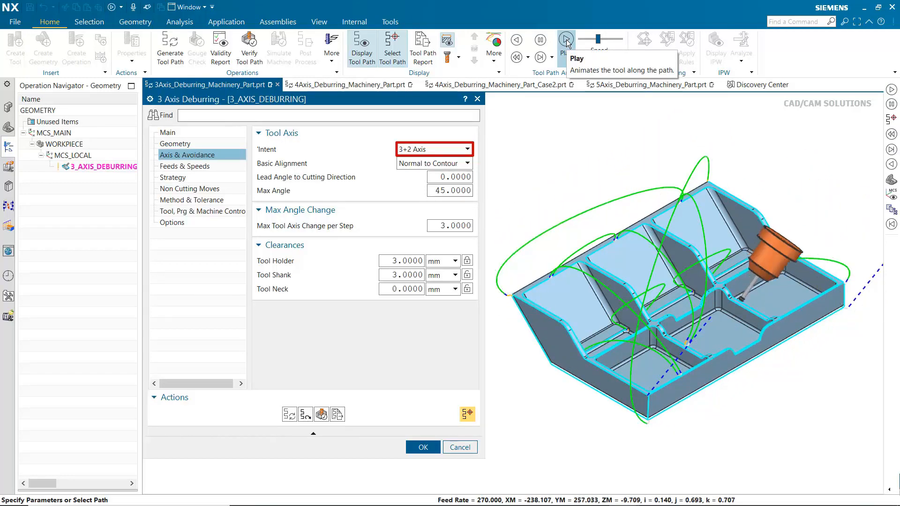
{"action": "left_click", "coordinate": [566, 39]}
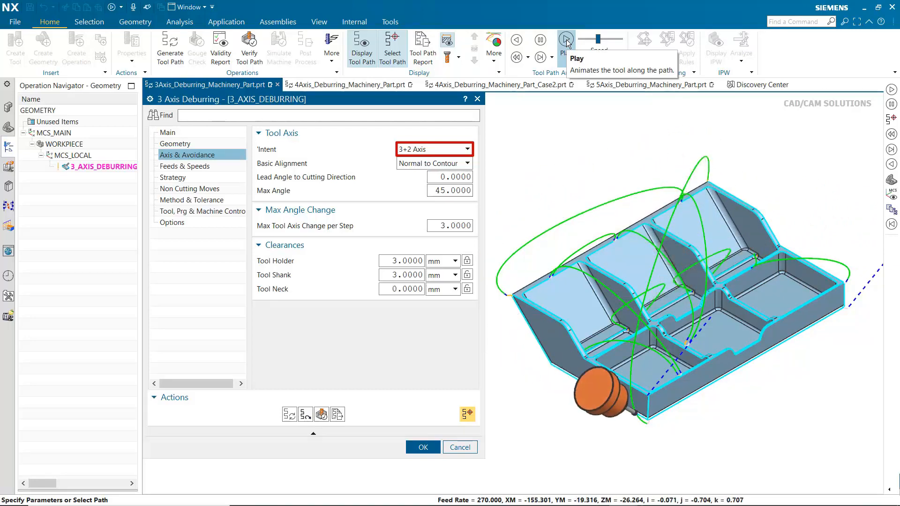
{"action": "left_click", "coordinate": [565, 40]}
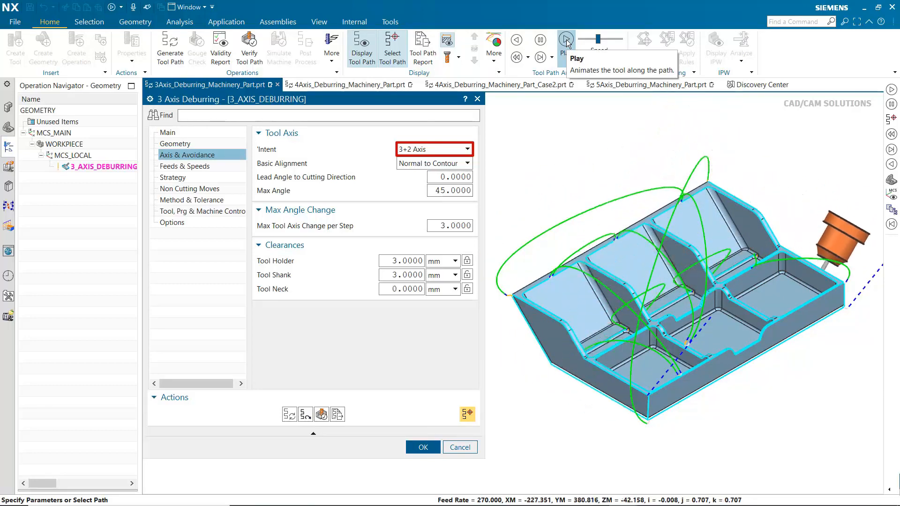
{"action": "left_click", "coordinate": [566, 40]}
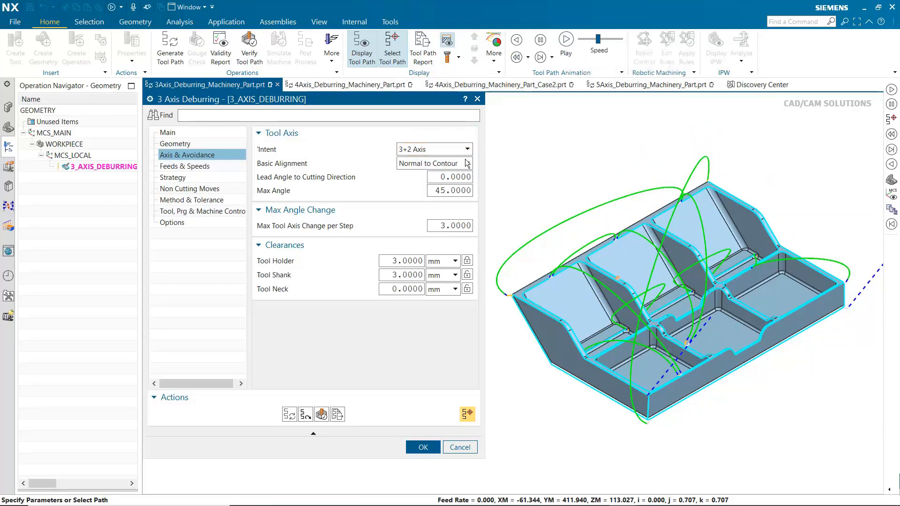
Fix basic alignment to the +ZM main axis and replay the regenerated toolpath
{"action": "left_click", "coordinate": [467, 163]}
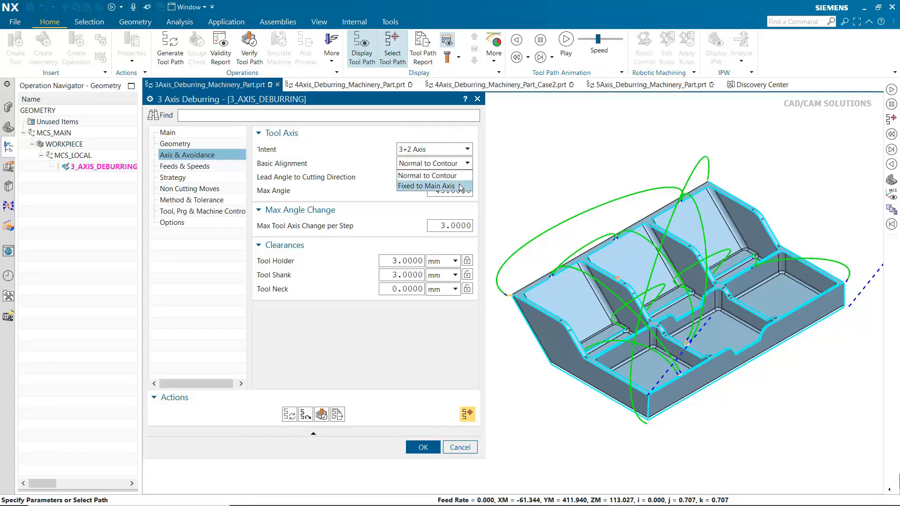
{"action": "left_click", "coordinate": [427, 186]}
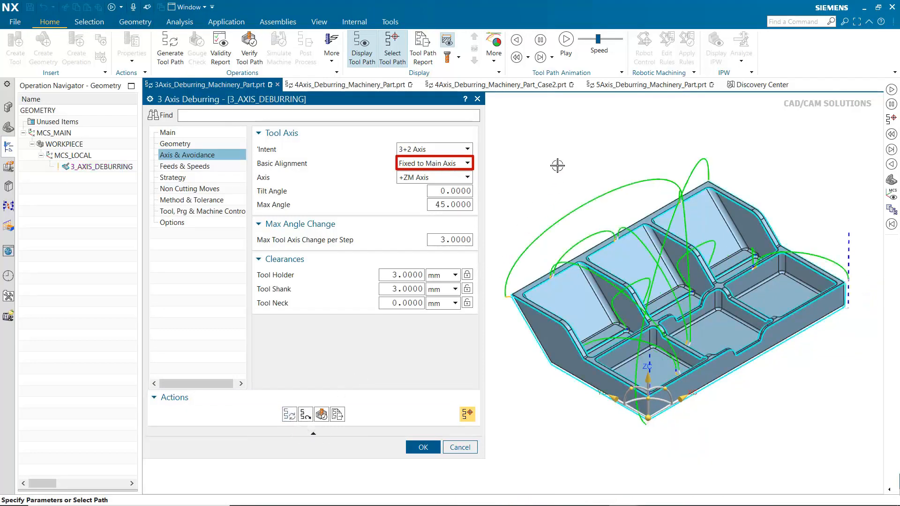
{"action": "left_click", "coordinate": [565, 40]}
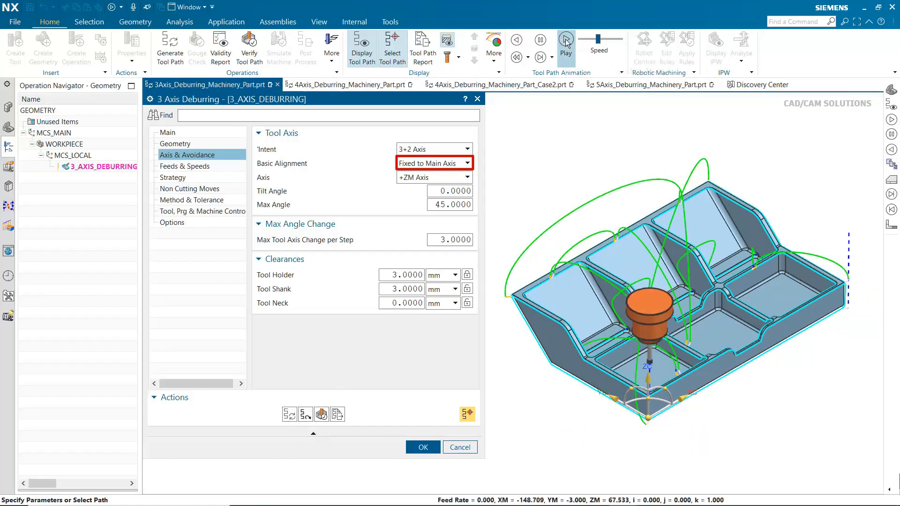
{"action": "left_click", "coordinate": [565, 40]}
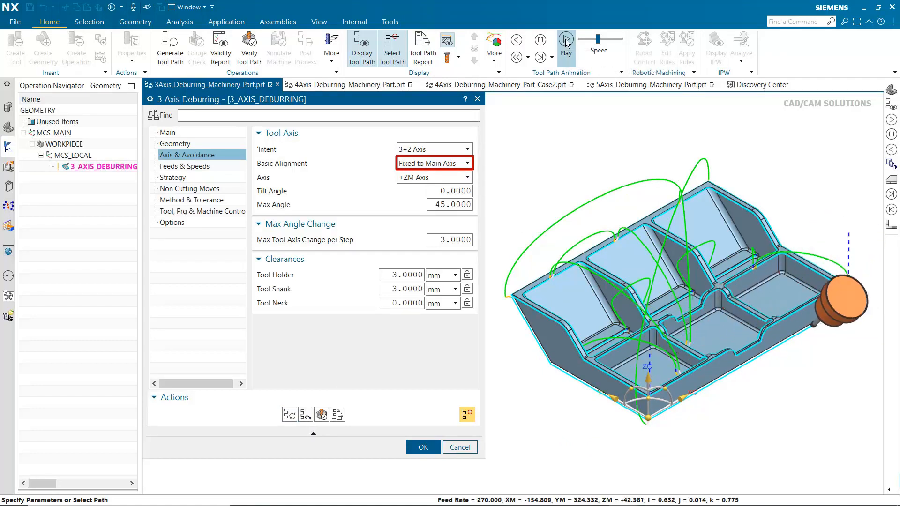
{"action": "left_click", "coordinate": [565, 41]}
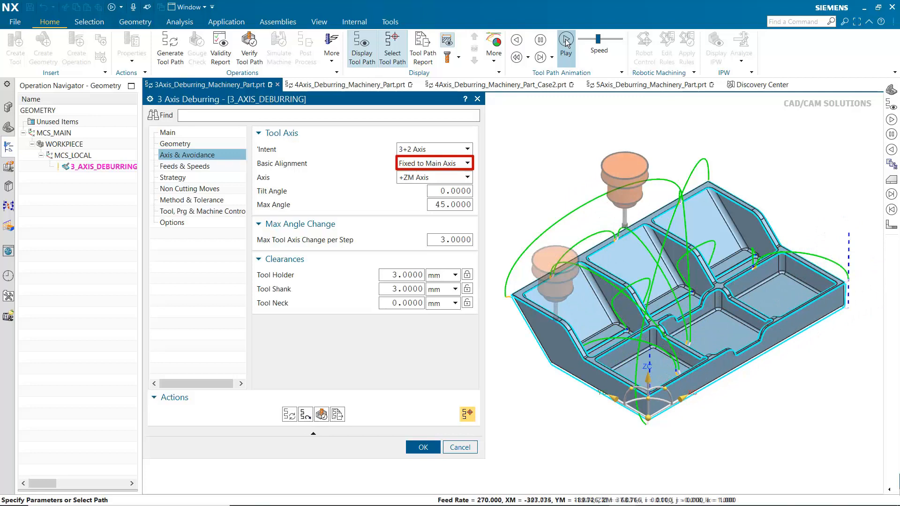
{"action": "left_click", "coordinate": [565, 41]}
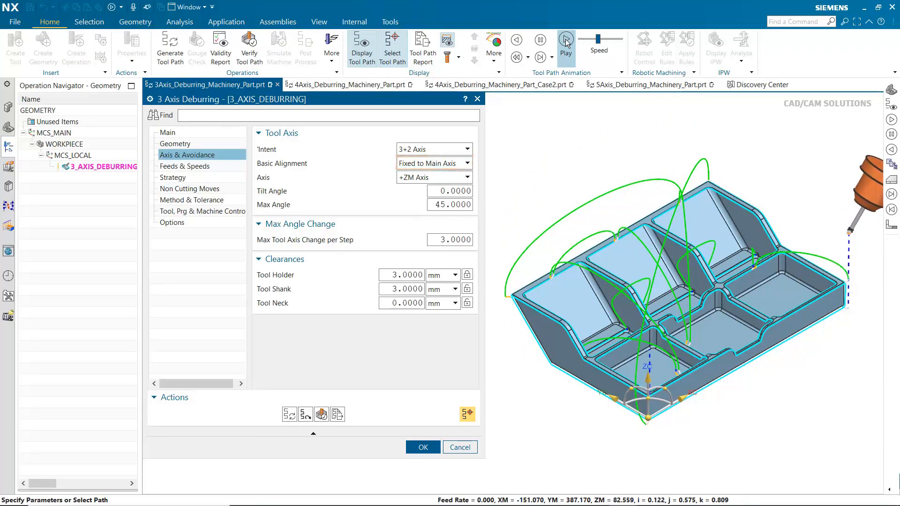
{"action": "left_click", "coordinate": [565, 40]}
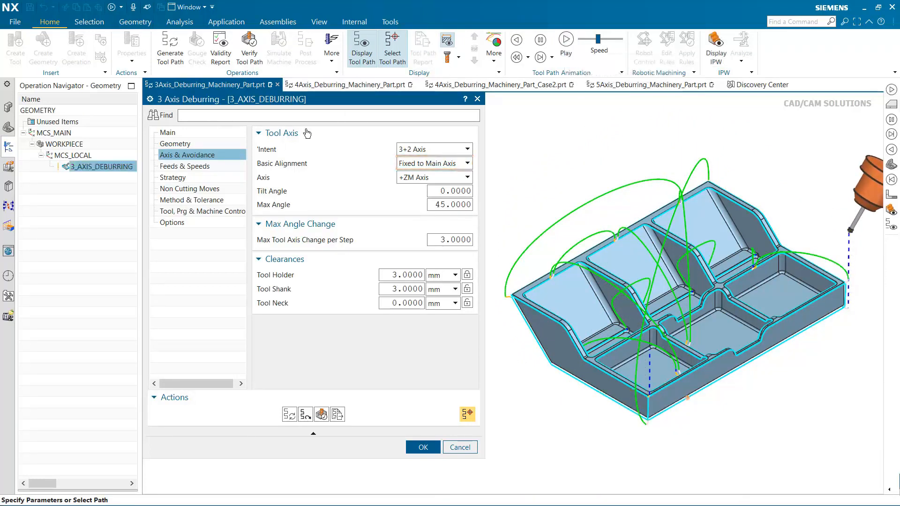
Confirm Blend Spline transfers and Automatic Plane clearance in Non Cutting Moves
{"action": "left_click", "coordinate": [189, 189]}
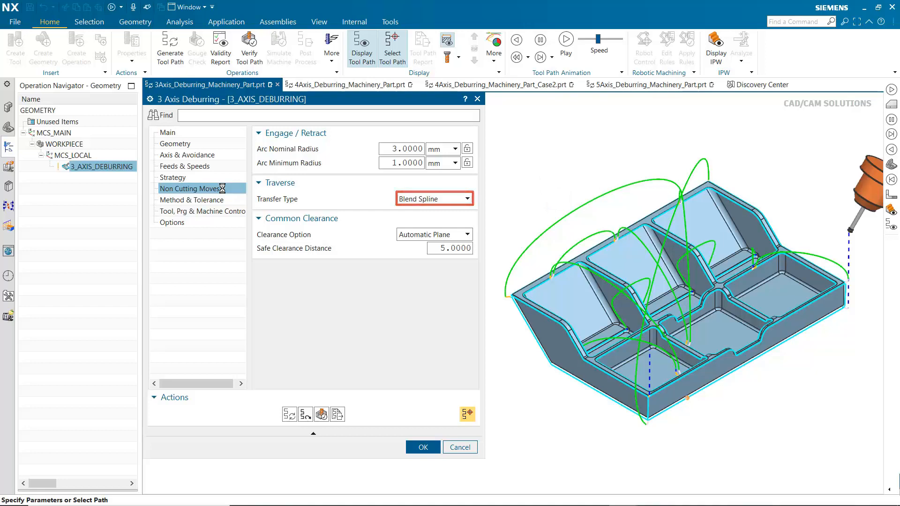
{"action": "left_click", "coordinate": [470, 234]}
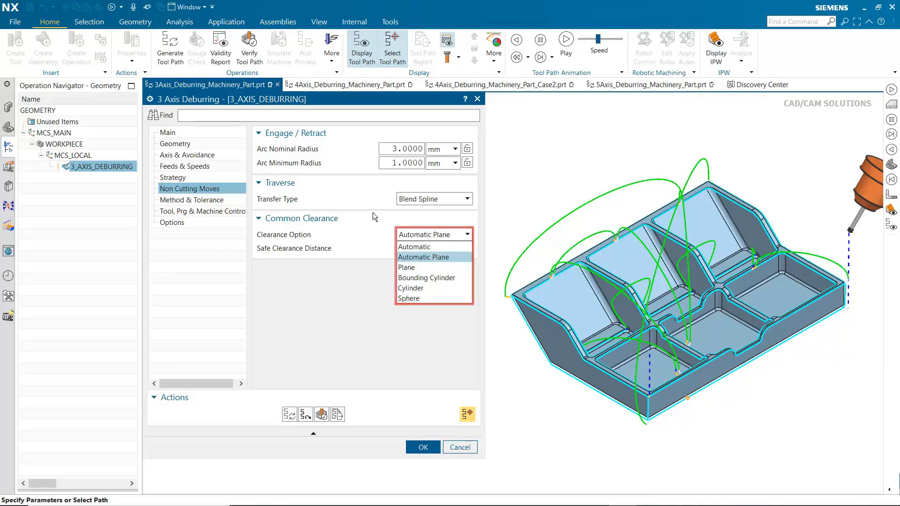
{"action": "left_click", "coordinate": [168, 132]}
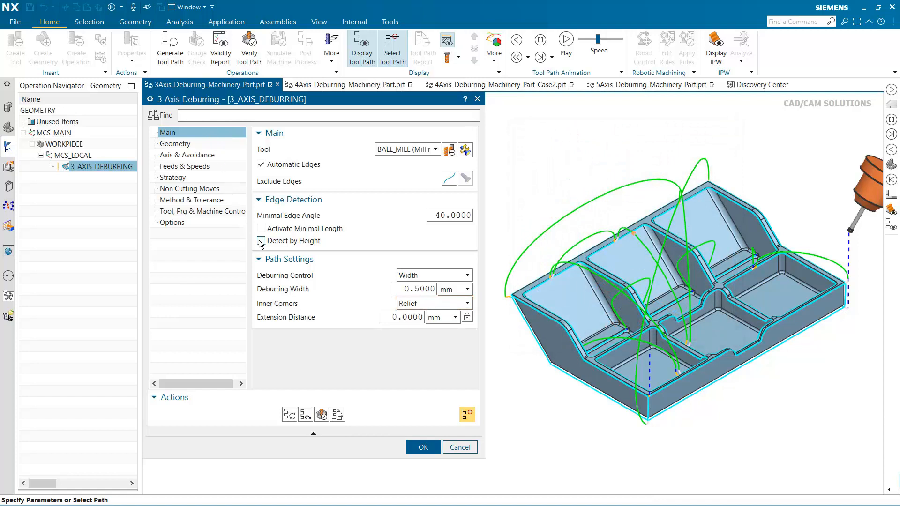
Enable Detect by Height with Z reference axis, start and end points, then regenerate
{"action": "left_click", "coordinate": [261, 241]}
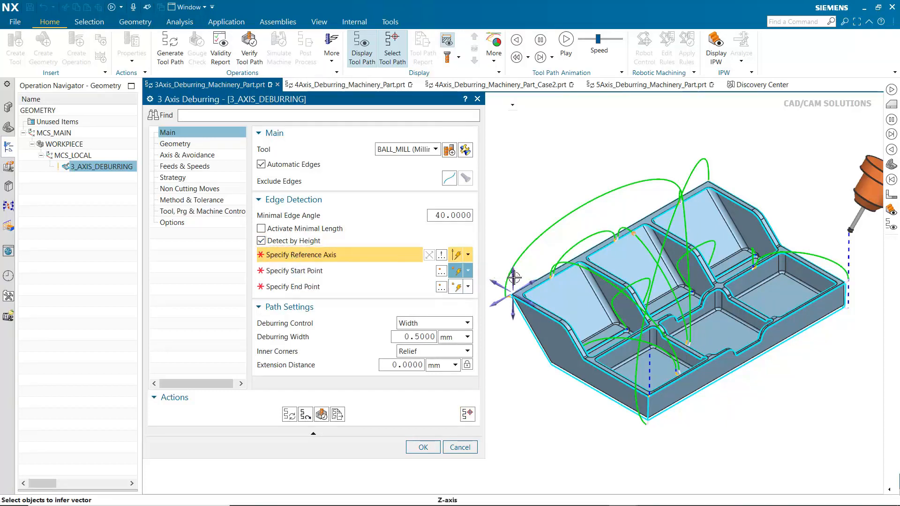
{"action": "left_click", "coordinate": [514, 279]}
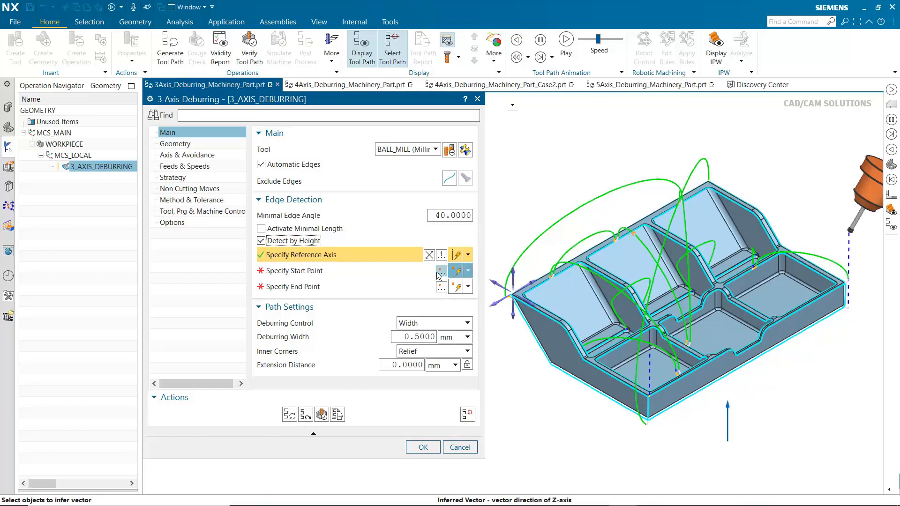
{"action": "left_click", "coordinate": [299, 270]}
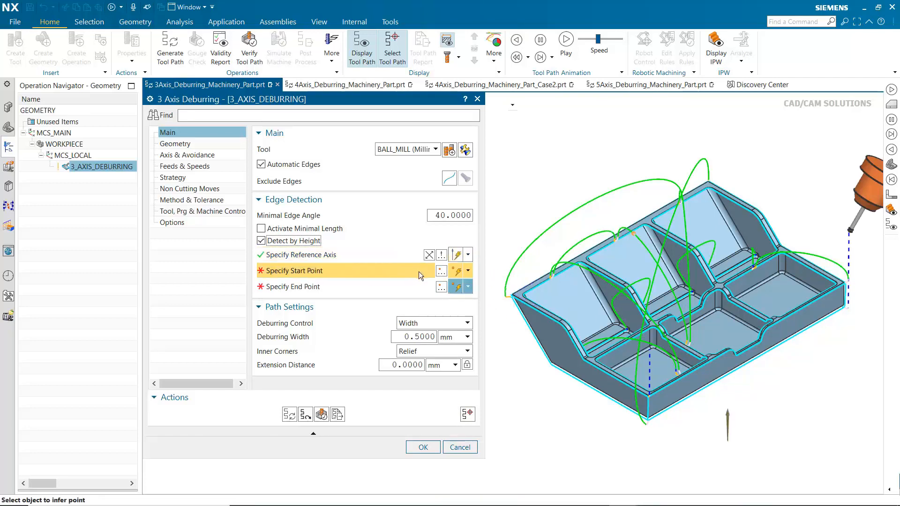
{"action": "left_click", "coordinate": [511, 297]}
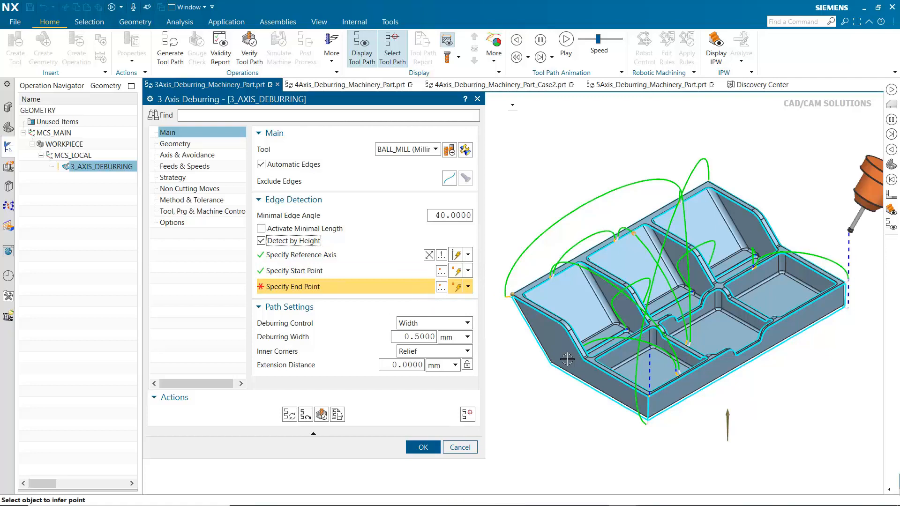
{"action": "left_click", "coordinate": [584, 360]}
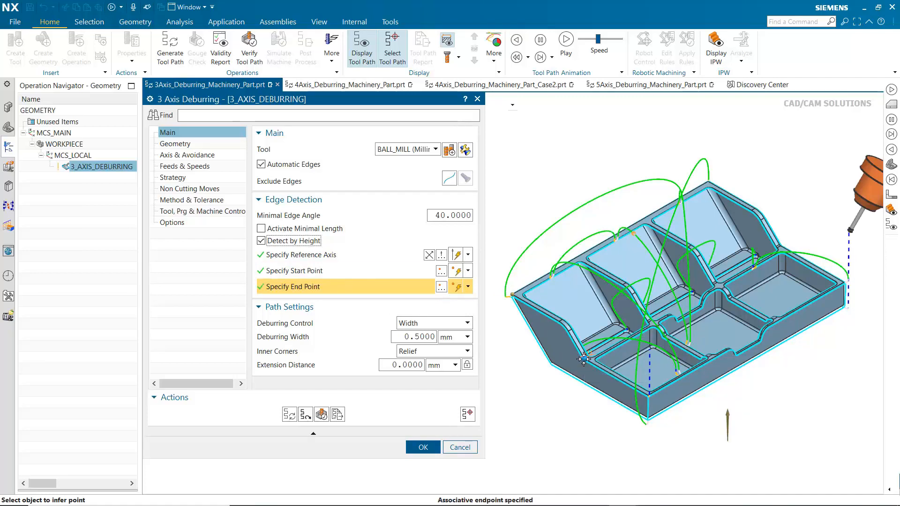
{"action": "mouse_move", "coordinate": [289, 414]}
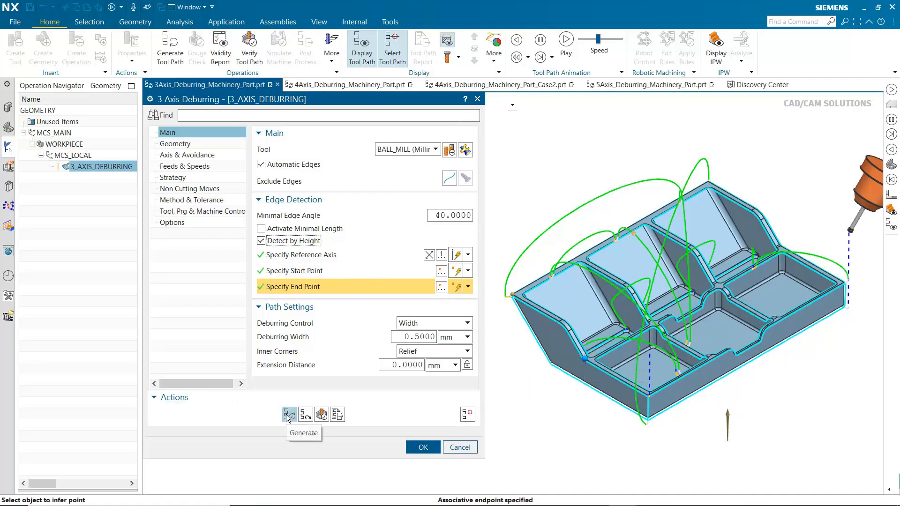
{"action": "left_click", "coordinate": [290, 414]}
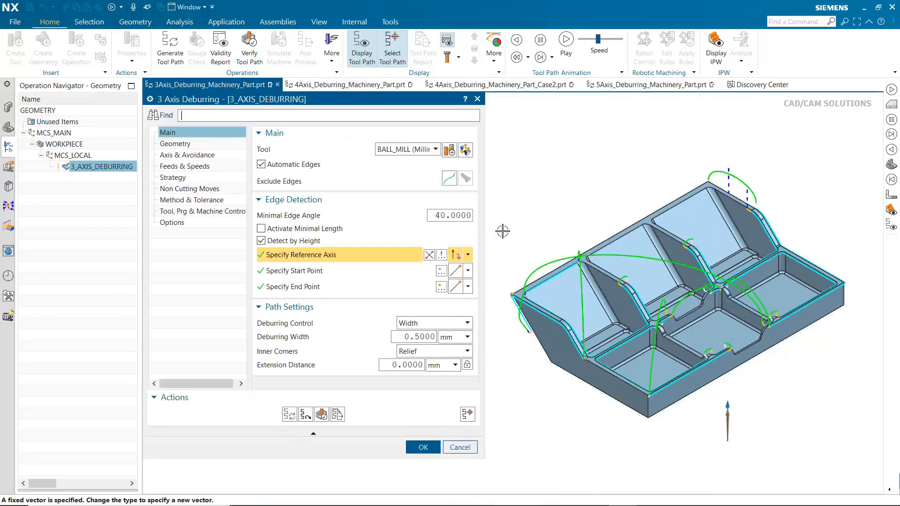
{"action": "left_click", "coordinate": [565, 40]}
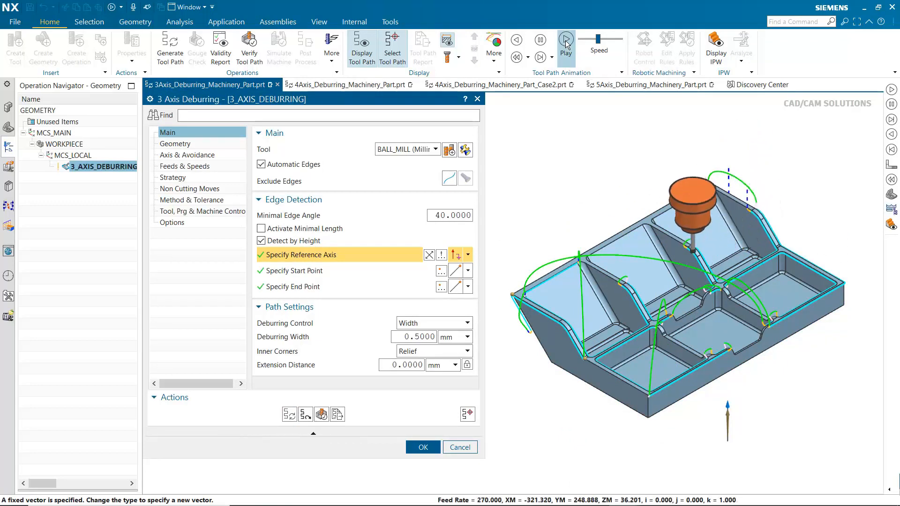
{"action": "left_click", "coordinate": [566, 40]}
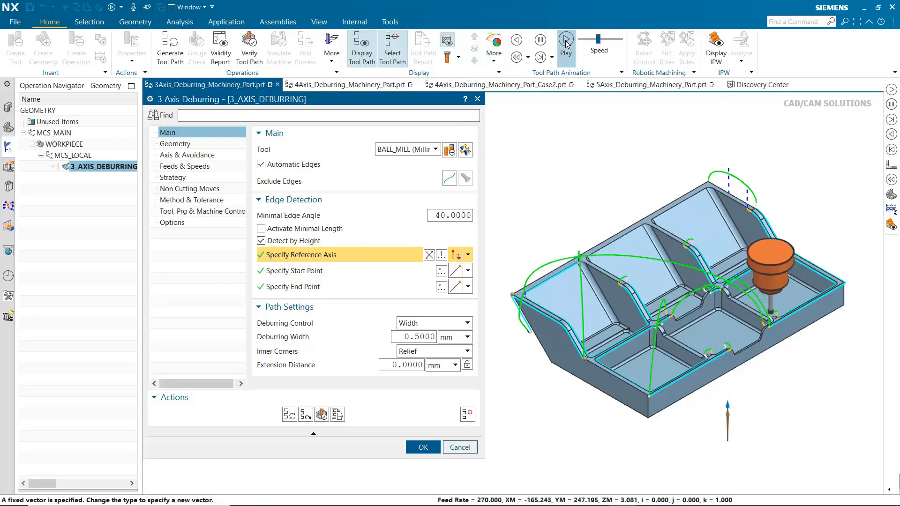
{"action": "left_click", "coordinate": [565, 39]}
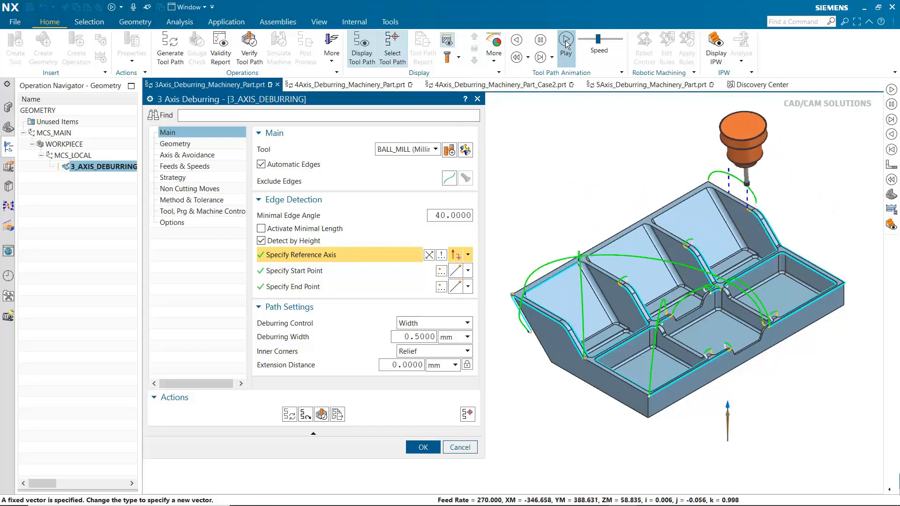
{"action": "left_click", "coordinate": [565, 41]}
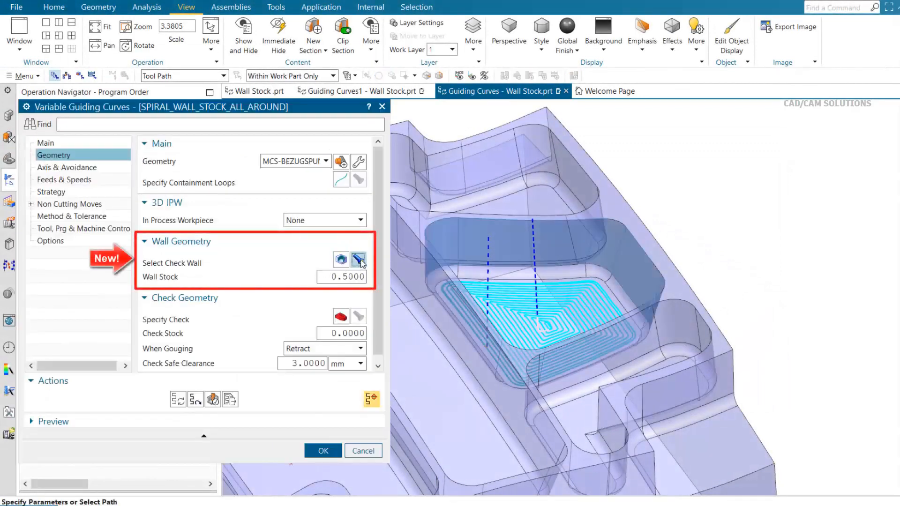
{"action": "mouse_move", "coordinate": [358, 259]}
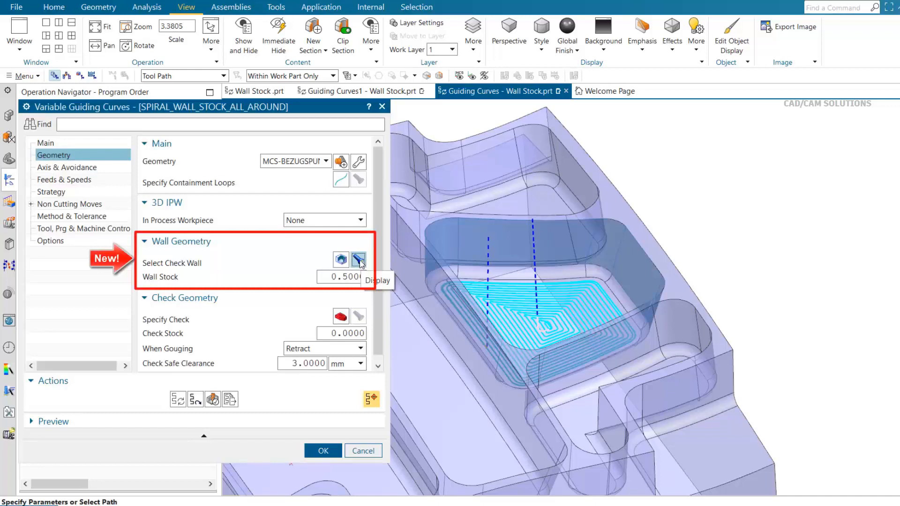
Display the check walls and replay the spiral wall-stock toolpath
{"action": "left_click", "coordinate": [322, 450]}
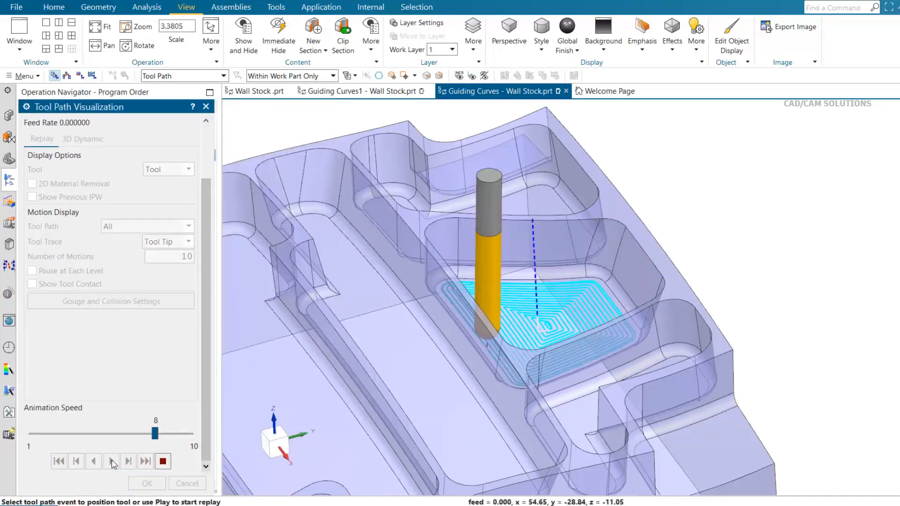
{"action": "left_click", "coordinate": [111, 461]}
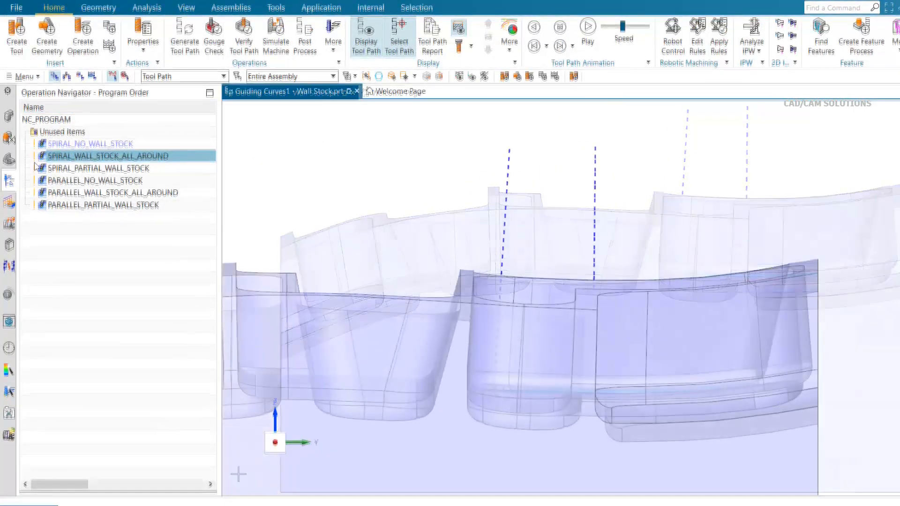
Open PARALLEL_WALL_STOCK_ALL_AROUND for editing and begin selecting its pocket check walls
{"action": "double_click", "coordinate": [107, 155]}
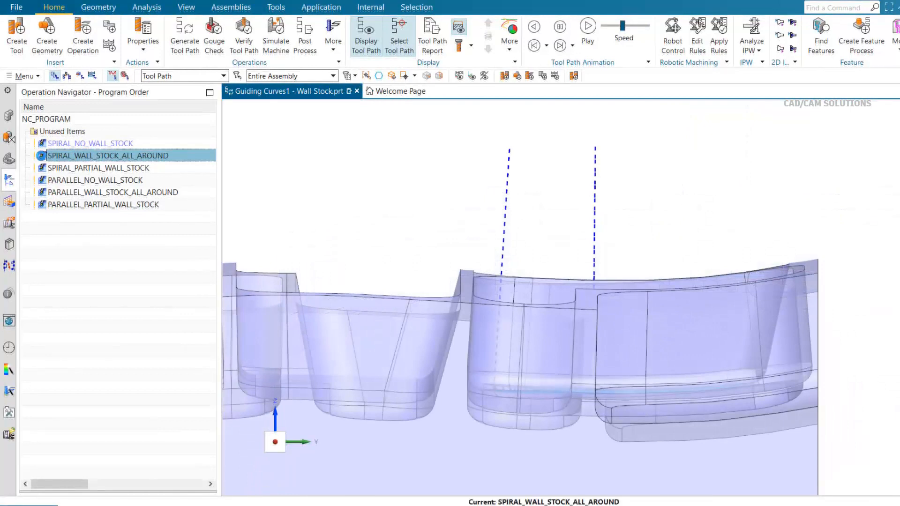
{"action": "double_click", "coordinate": [108, 156]}
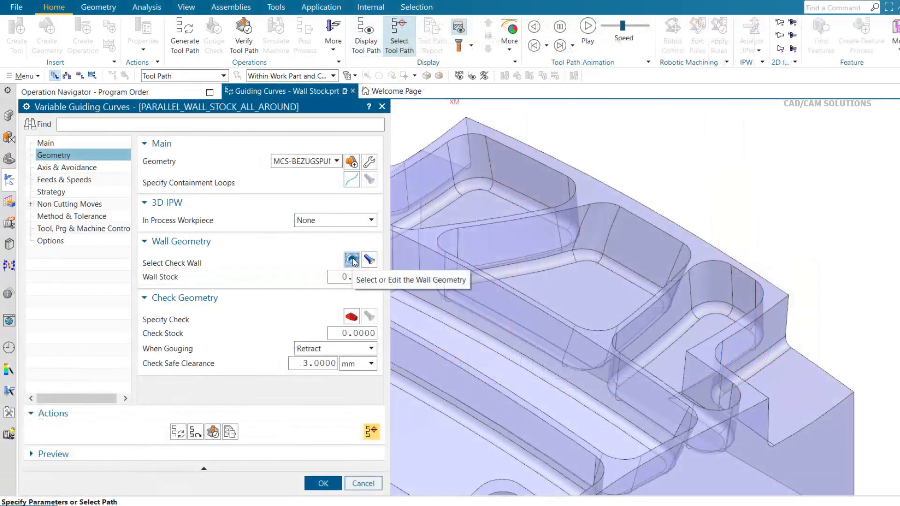
{"action": "left_click", "coordinate": [351, 259]}
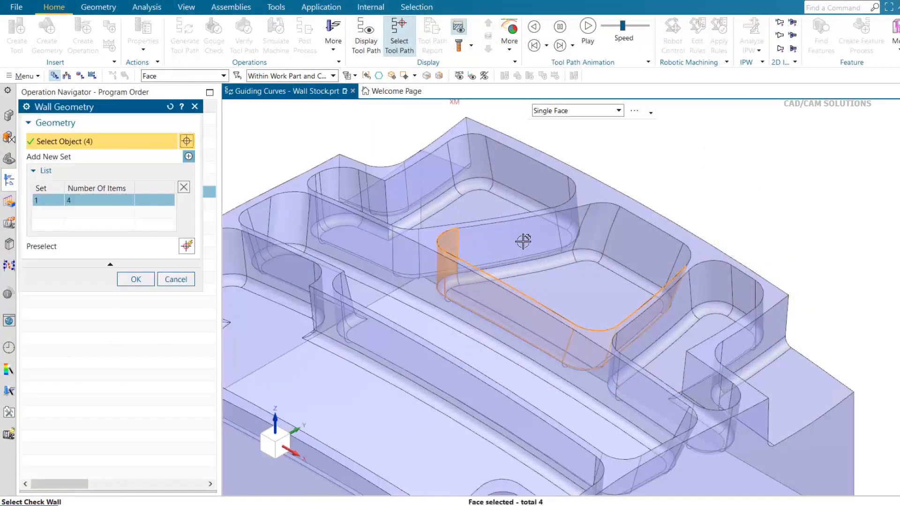
Add the remaining pocket wall faces, making eight check walls
{"action": "left_click", "coordinate": [517, 241]}
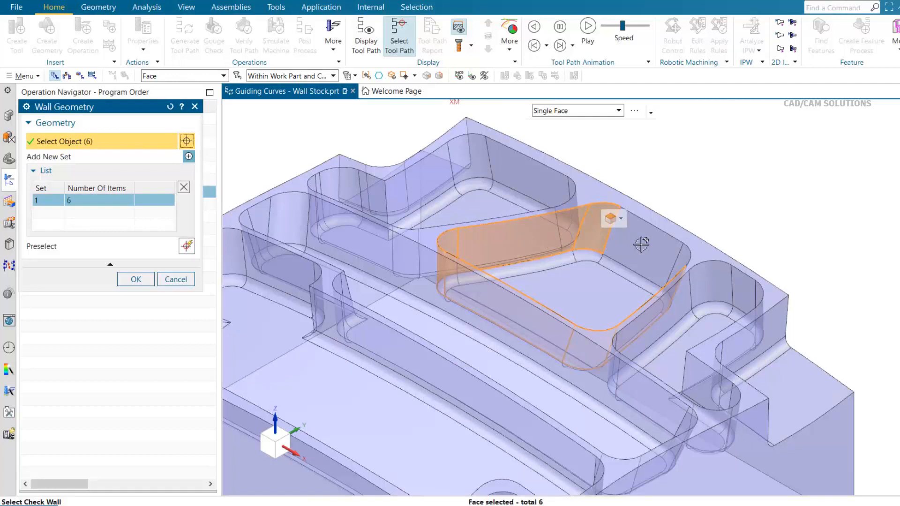
{"action": "left_click", "coordinate": [631, 230]}
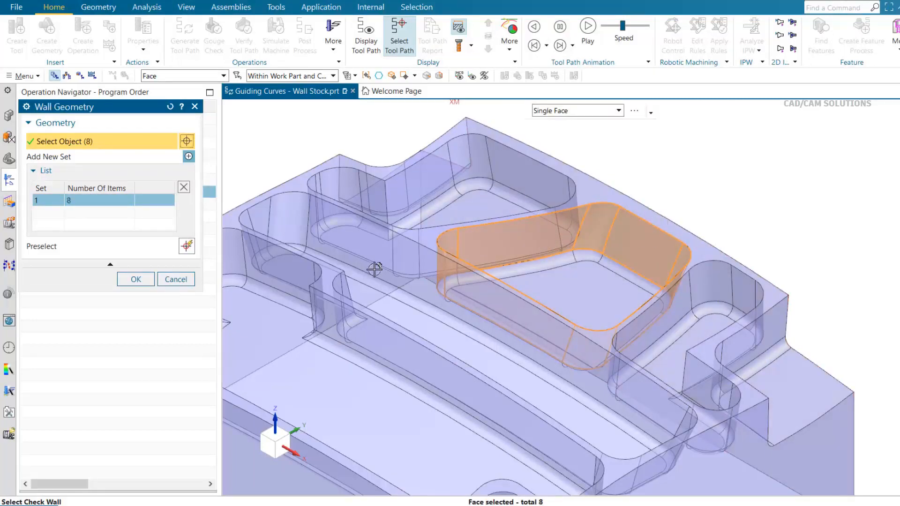
{"action": "left_click", "coordinate": [136, 279]}
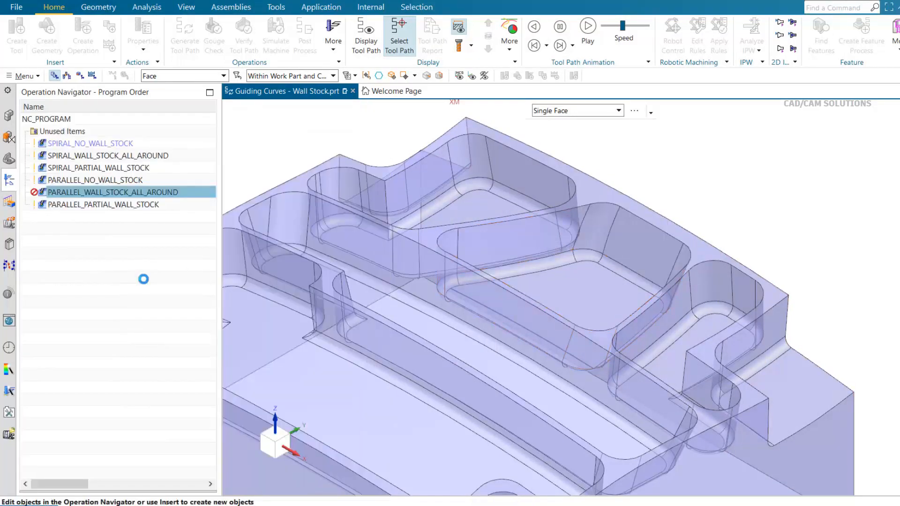
Reopen the parallel operation, generate its zigzag toolpath and accept the settings
{"action": "double_click", "coordinate": [112, 192]}
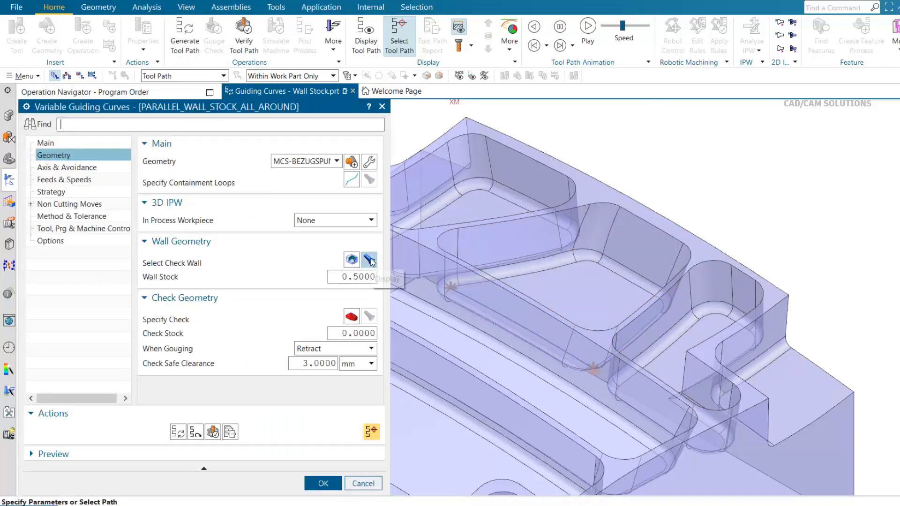
{"action": "left_click", "coordinate": [351, 259]}
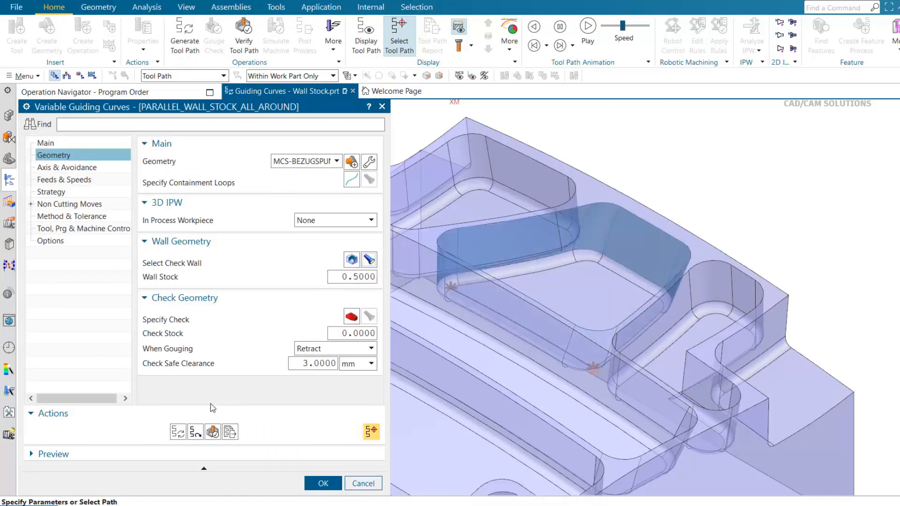
{"action": "left_click", "coordinate": [179, 432]}
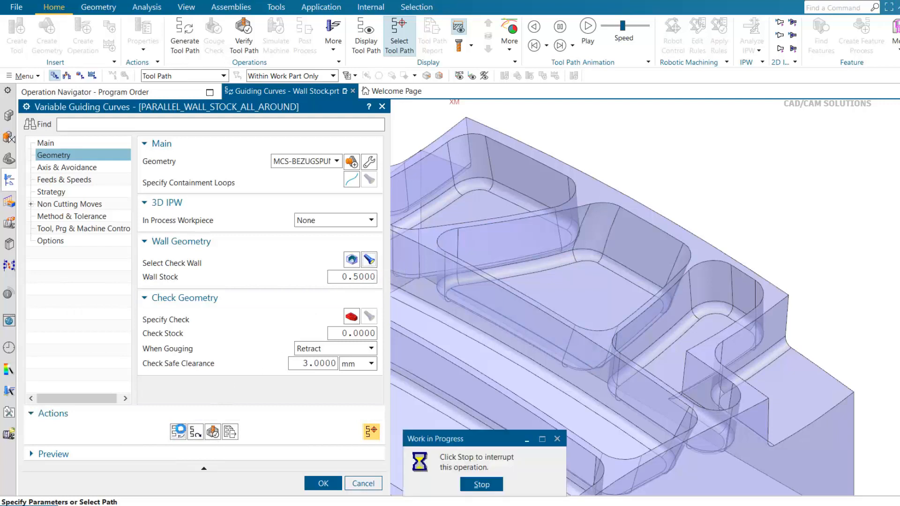
{"action": "left_click", "coordinate": [323, 483]}
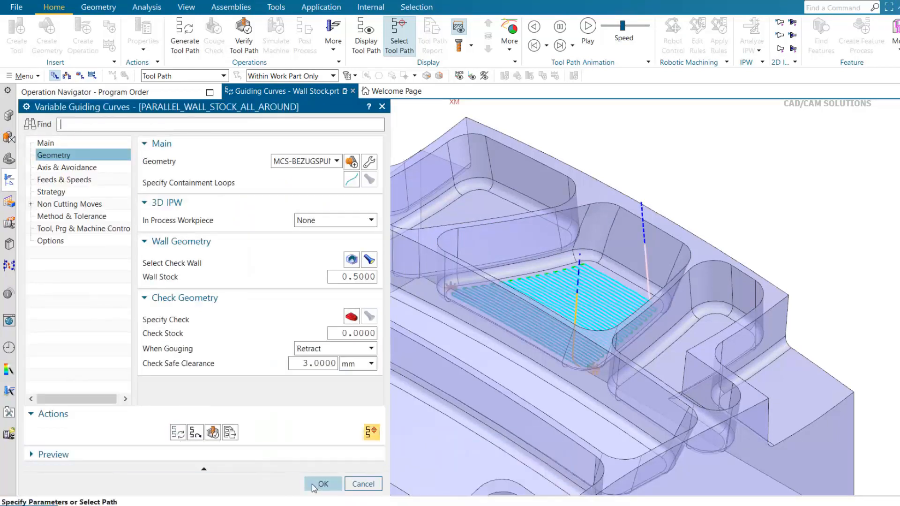
{"action": "left_click", "coordinate": [322, 484]}
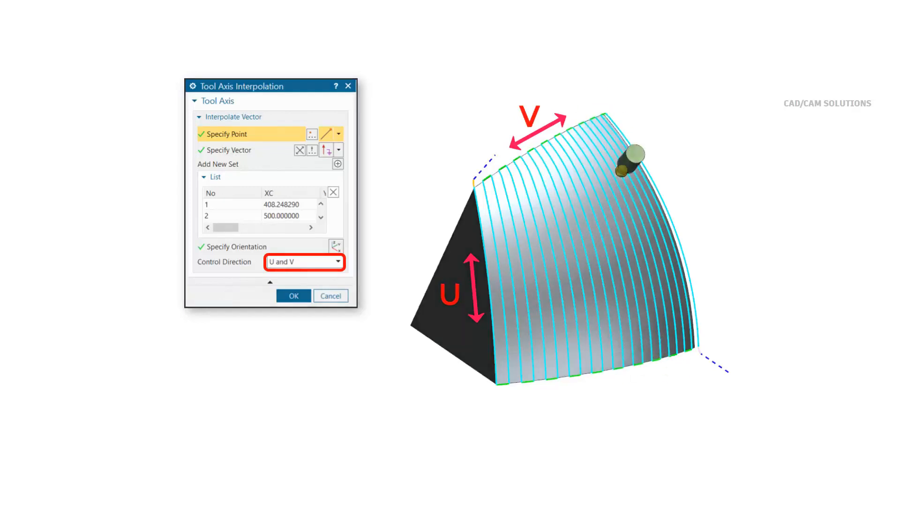
Show the GUIDING_CURVES tool axis interpolation settings with Along drive control
{"action": "left_click", "coordinate": [293, 296]}
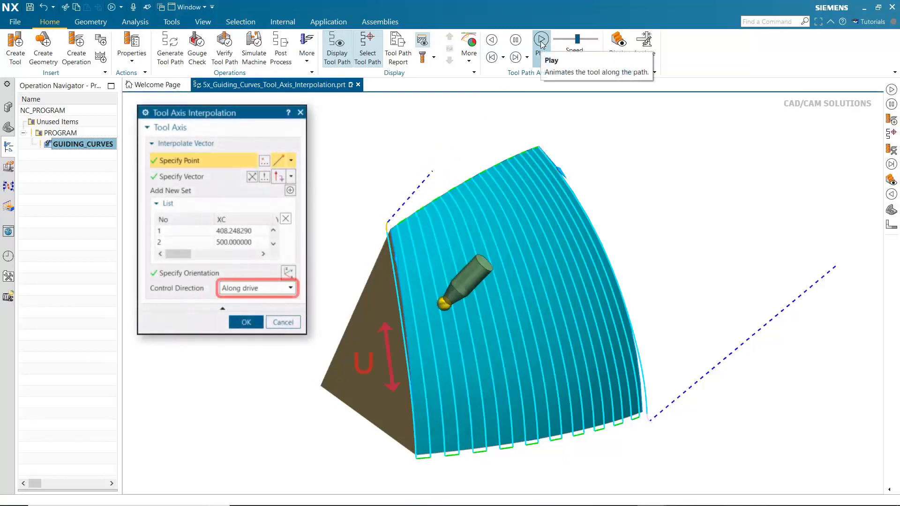
Replay the Along drive toolpath animation and close the Tool Axis Interpolation dialog
{"action": "left_click", "coordinate": [540, 41]}
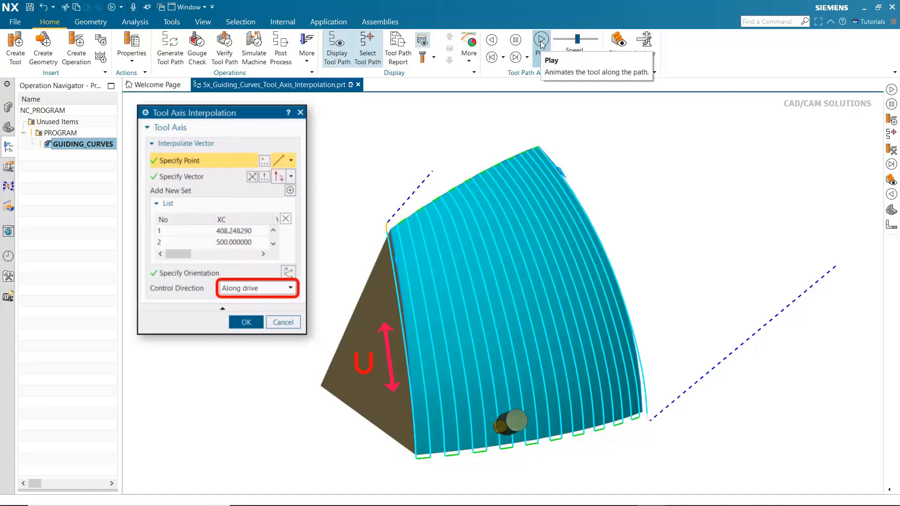
{"action": "left_click", "coordinate": [540, 42]}
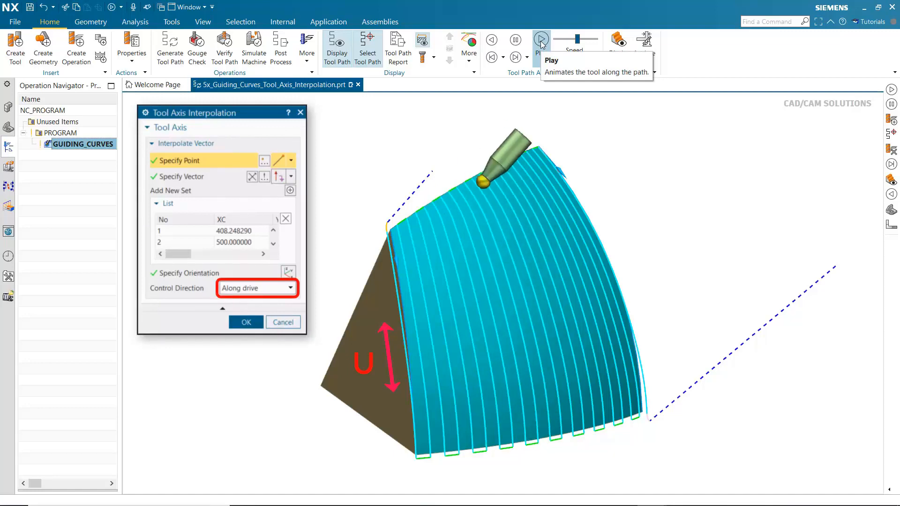
{"action": "left_click", "coordinate": [539, 41]}
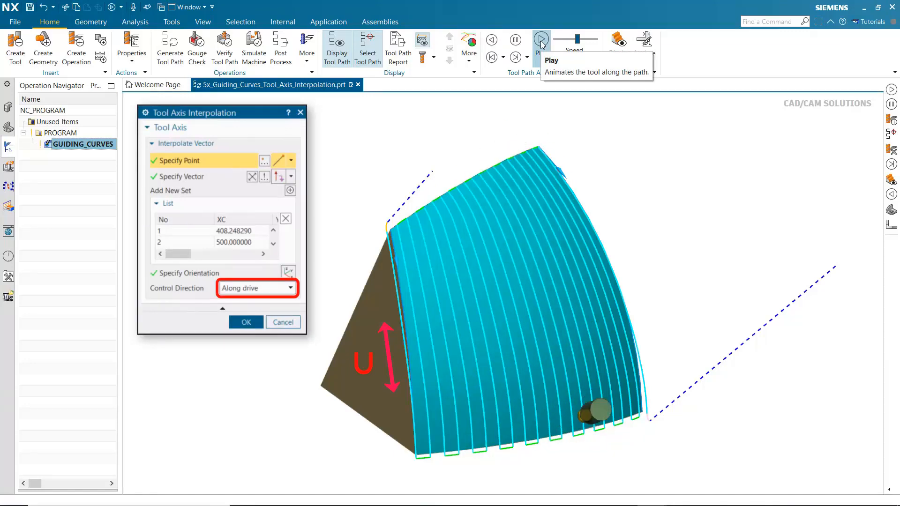
{"action": "left_click", "coordinate": [539, 40]}
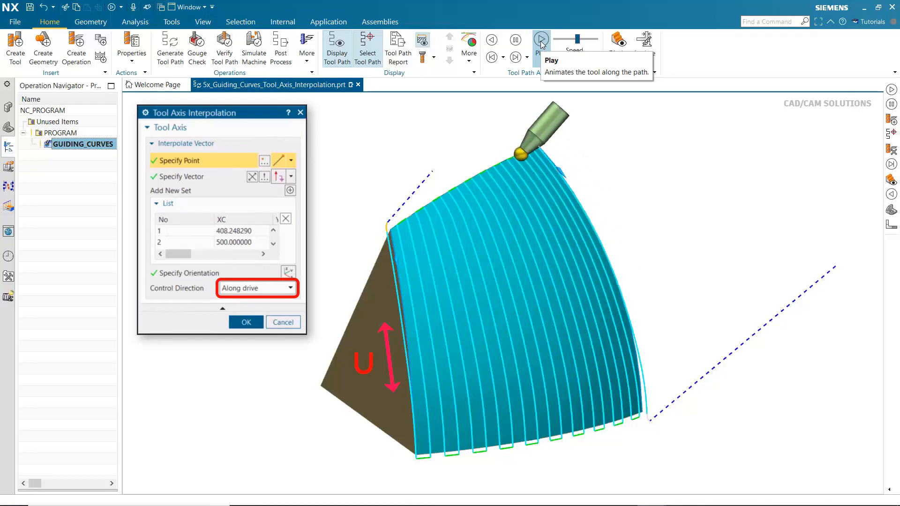
{"action": "left_click", "coordinate": [246, 323]}
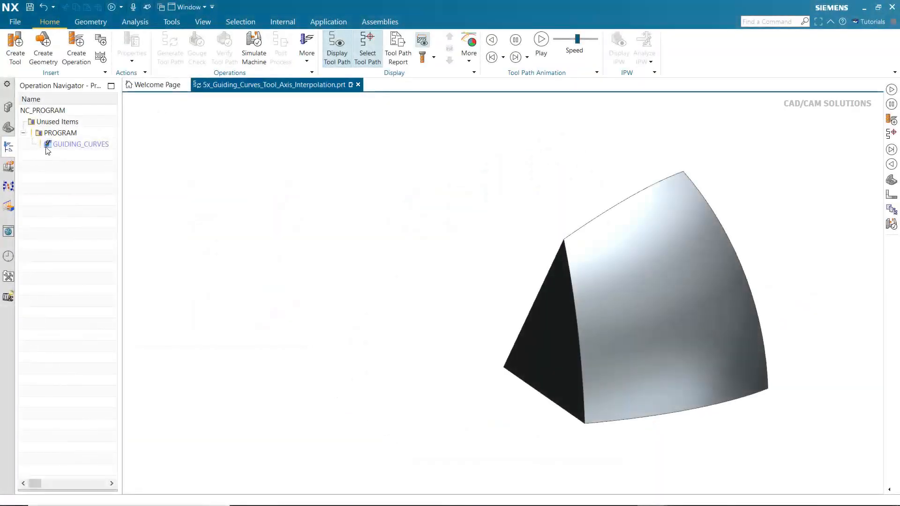
Edit GUIDING_CURVES tool axis interpolation to use U and V control direction, adding vector 3
{"action": "double_click", "coordinate": [79, 144]}
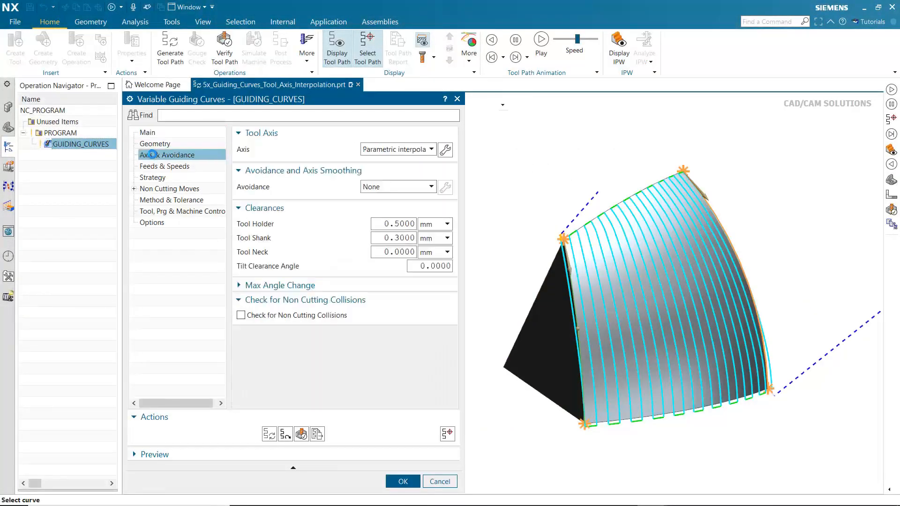
{"action": "left_click", "coordinate": [445, 150]}
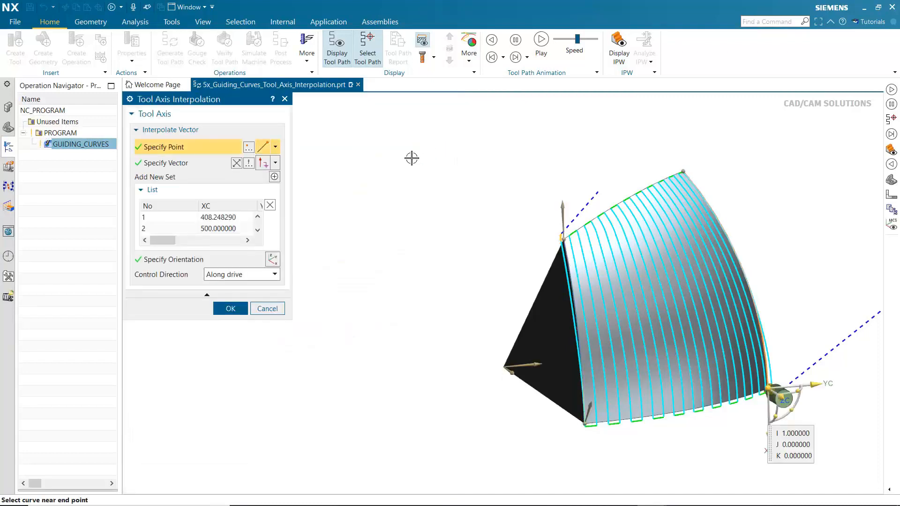
{"action": "left_click", "coordinate": [275, 275]}
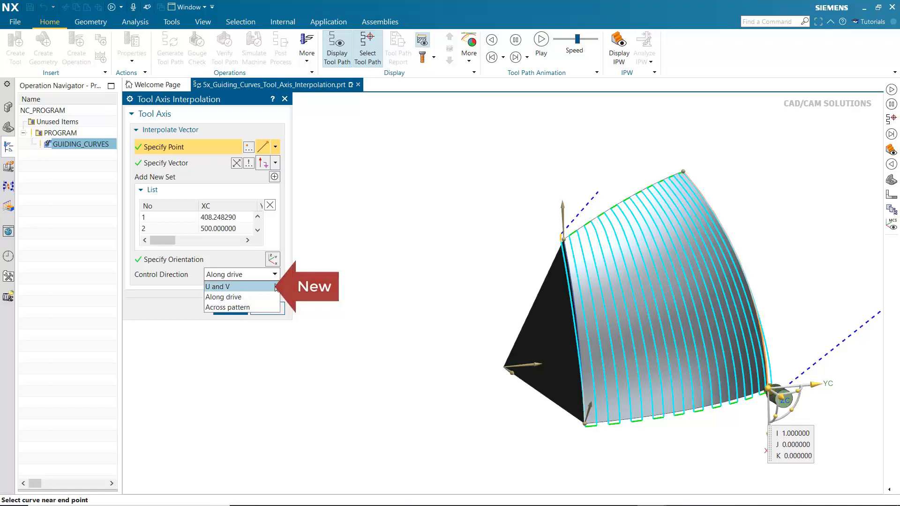
{"action": "left_click", "coordinate": [228, 287]}
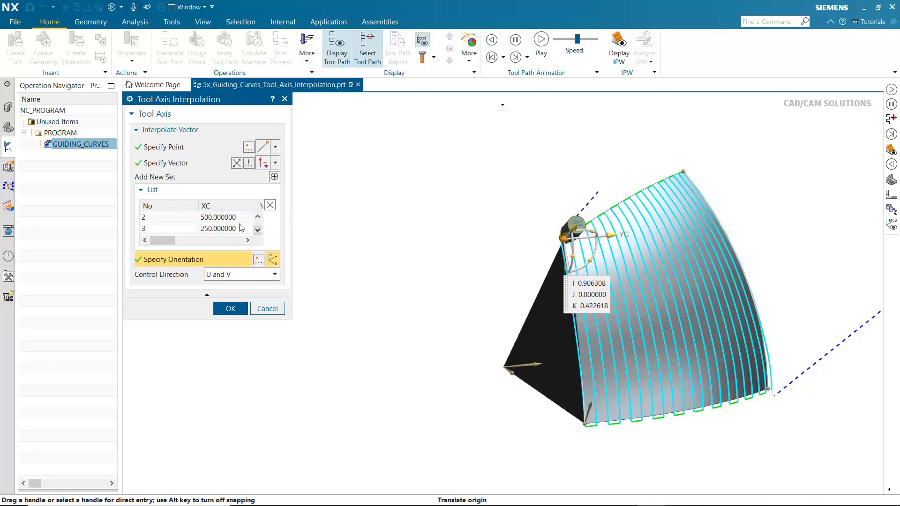
{"action": "left_click", "coordinate": [218, 228]}
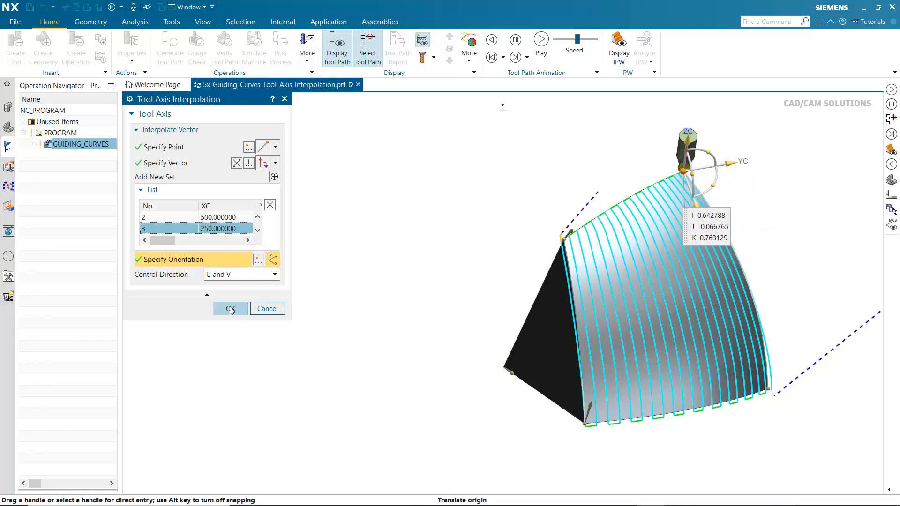
{"action": "left_click", "coordinate": [231, 308]}
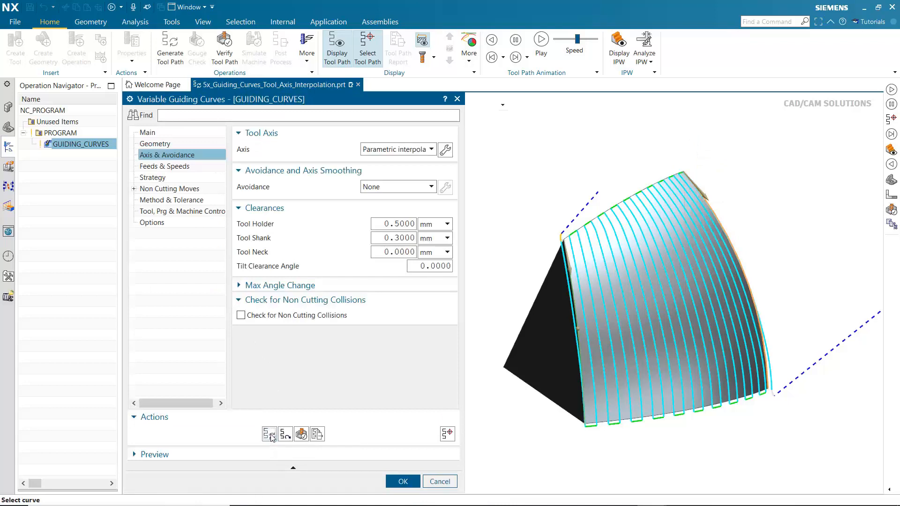
Regenerate the U-and-V GUIDING_CURVES tool path and replay its tool motion
{"action": "left_click", "coordinate": [269, 433]}
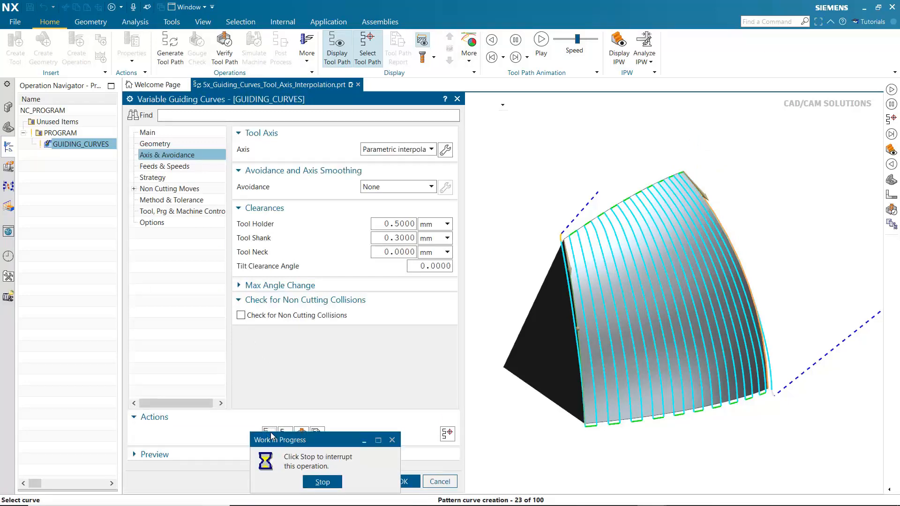
{"action": "left_click", "coordinate": [405, 481]}
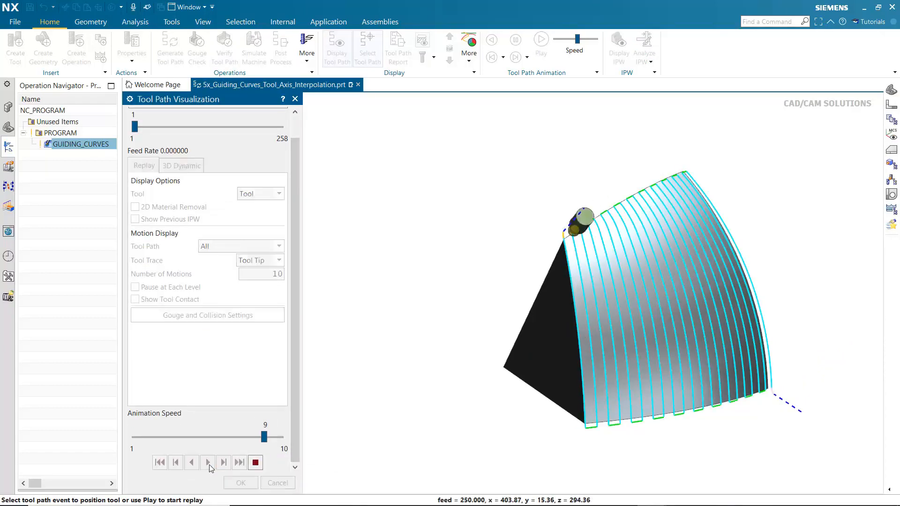
{"action": "left_click", "coordinate": [223, 463]}
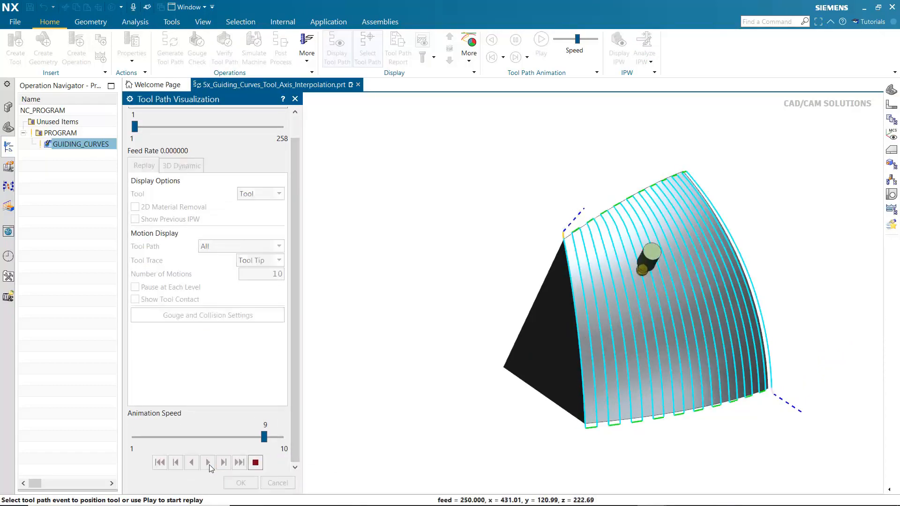
{"action": "left_click", "coordinate": [223, 462]}
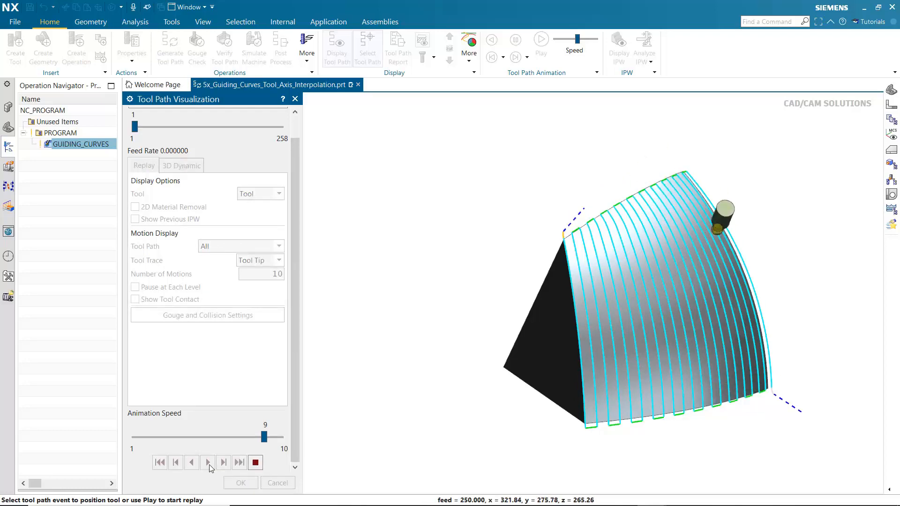
{"action": "left_click", "coordinate": [207, 463]}
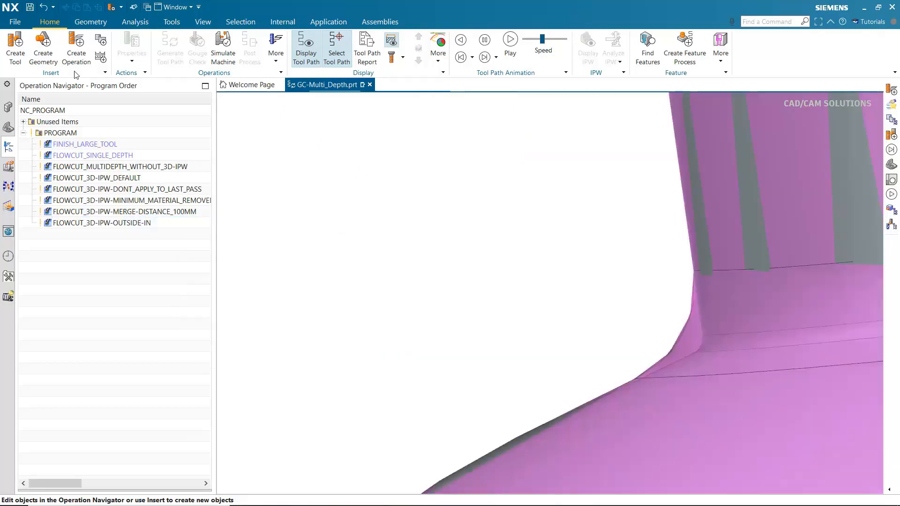
Create a Variable Axis Guiding Curves operation and inspect its Strategy settings
{"action": "left_click", "coordinate": [76, 49]}
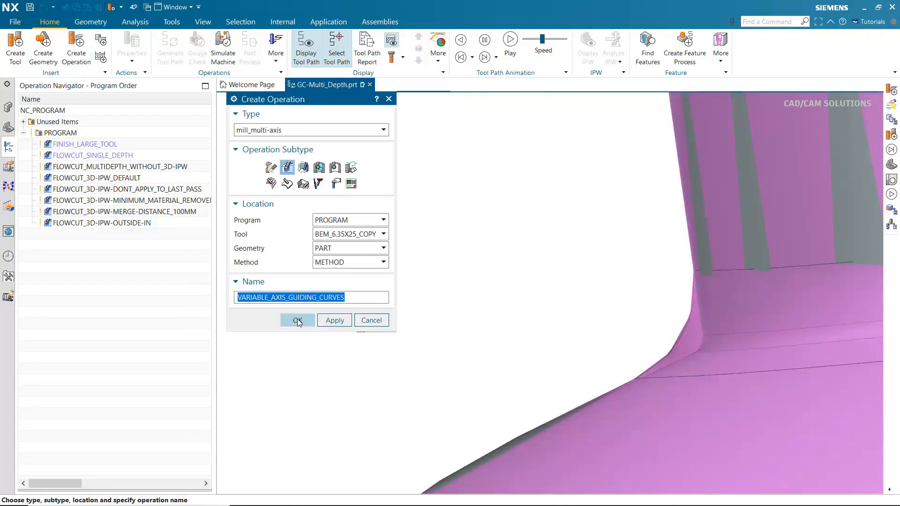
{"action": "left_click", "coordinate": [297, 320]}
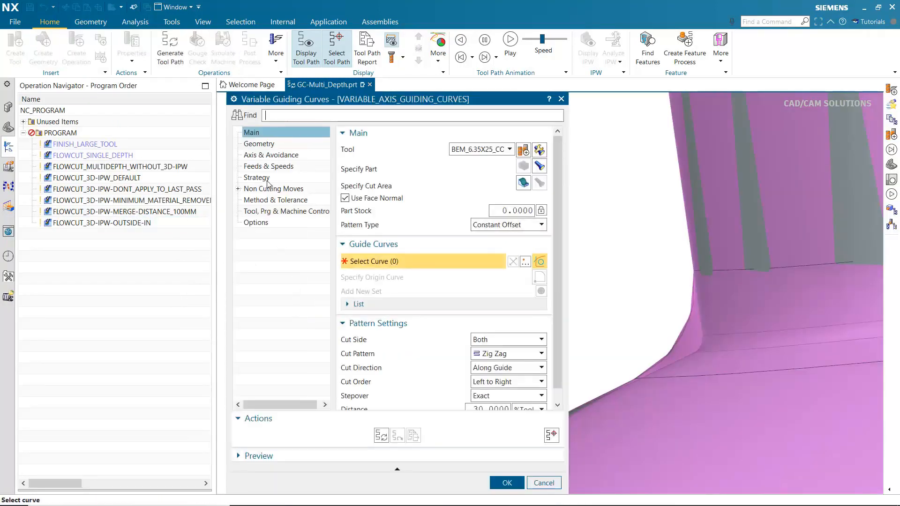
{"action": "left_click", "coordinate": [256, 177]}
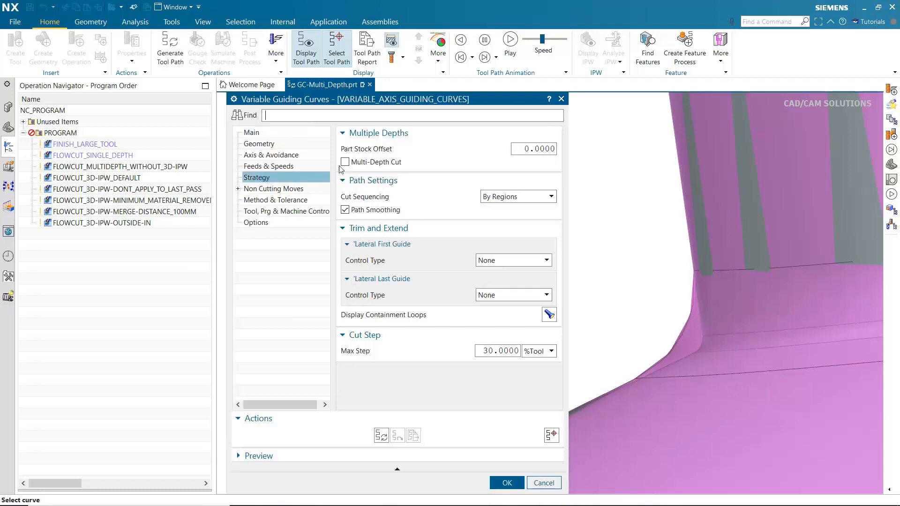
{"action": "left_click", "coordinate": [345, 162]}
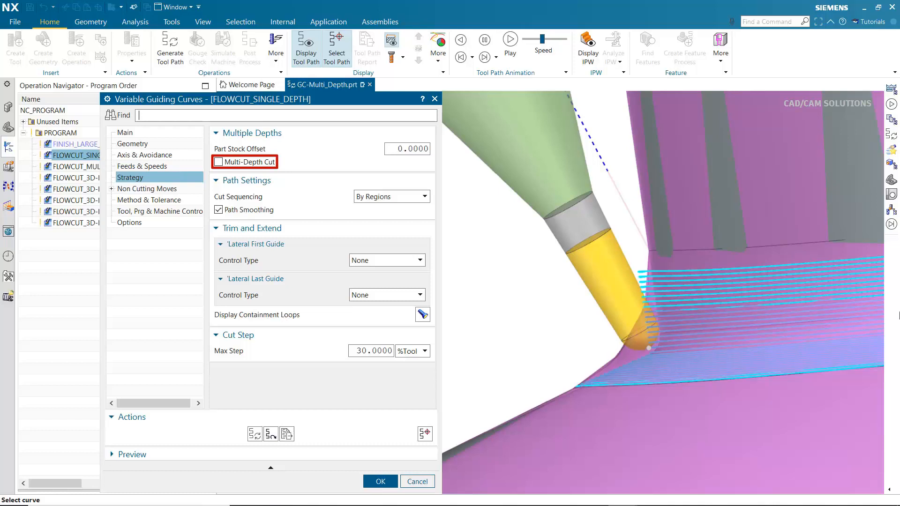
Close the single-depth operation settings to view the multi-depth tool path
{"action": "left_click", "coordinate": [218, 161]}
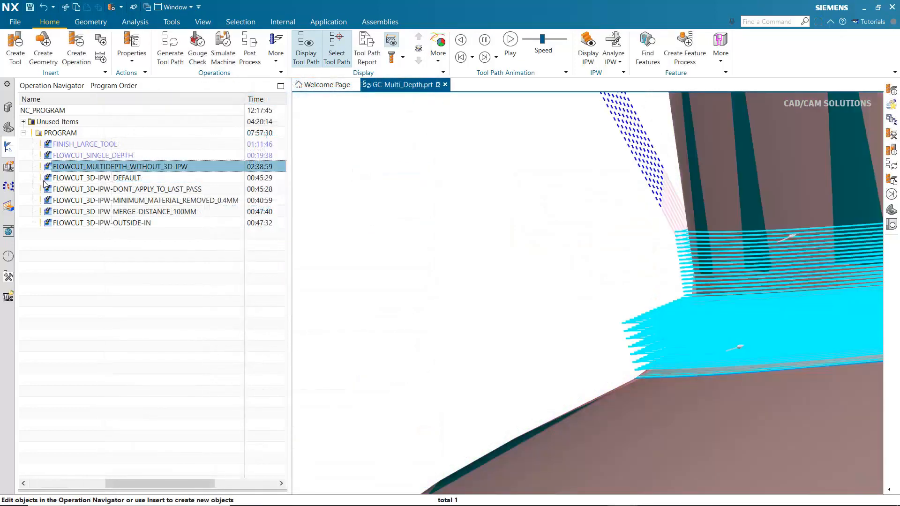
Compare the FLOWCUT 3D IPW tool paths, then open FLOWCUT_3D-IPW_DEFAULT for editing
{"action": "left_click", "coordinate": [95, 177]}
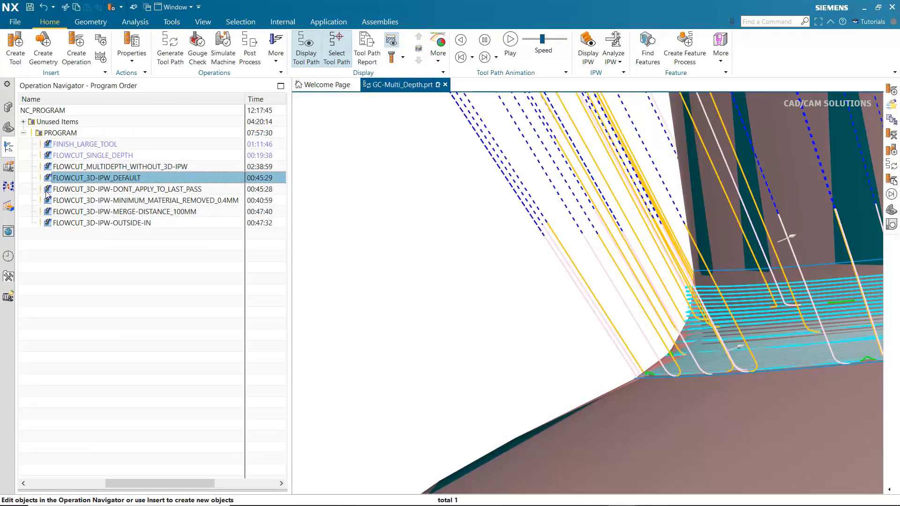
{"action": "left_click", "coordinate": [125, 188]}
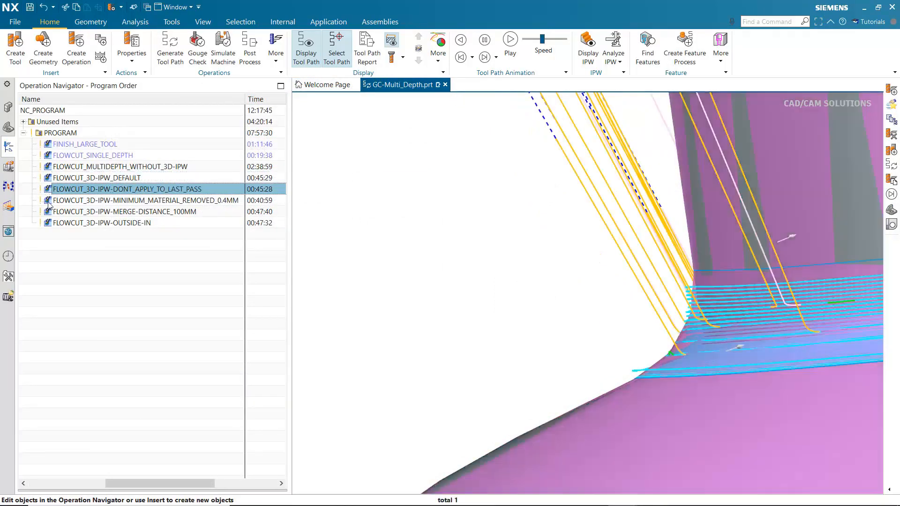
{"action": "left_click", "coordinate": [143, 200]}
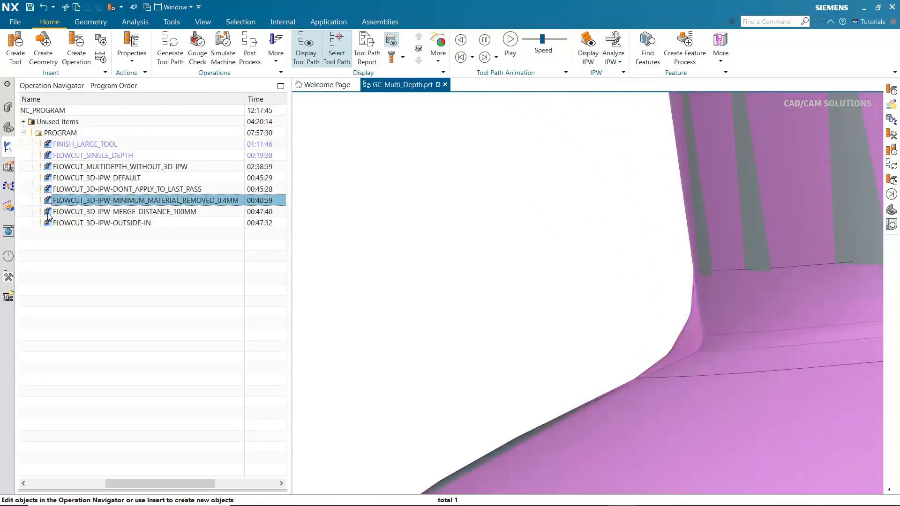
{"action": "left_click", "coordinate": [102, 222]}
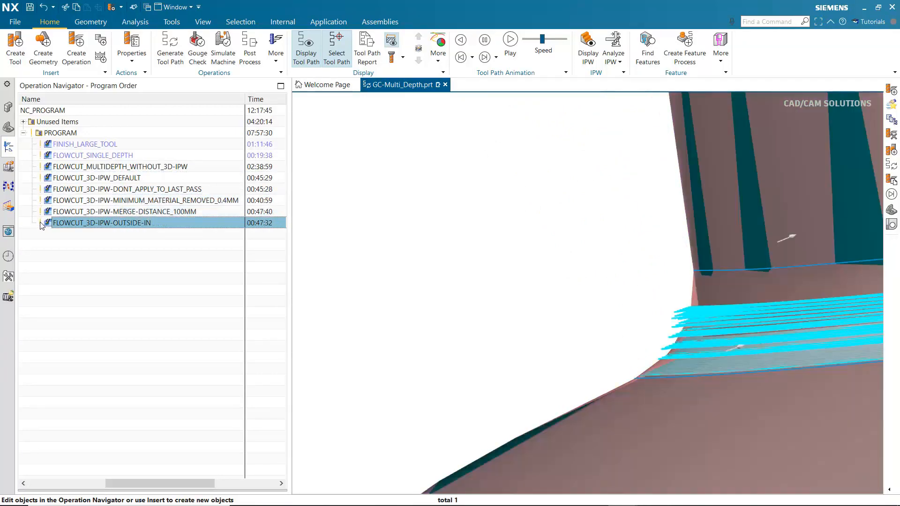
{"action": "mouse_move", "coordinate": [53, 178]}
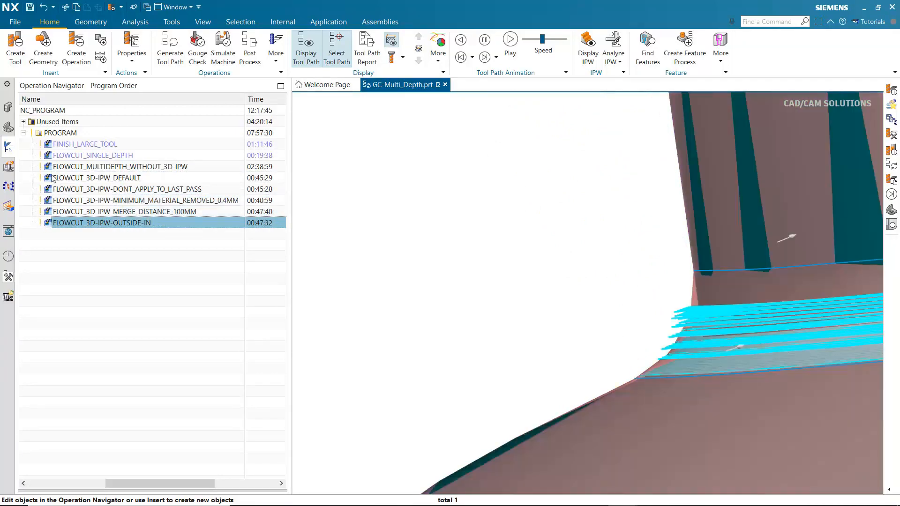
{"action": "left_click", "coordinate": [119, 166]}
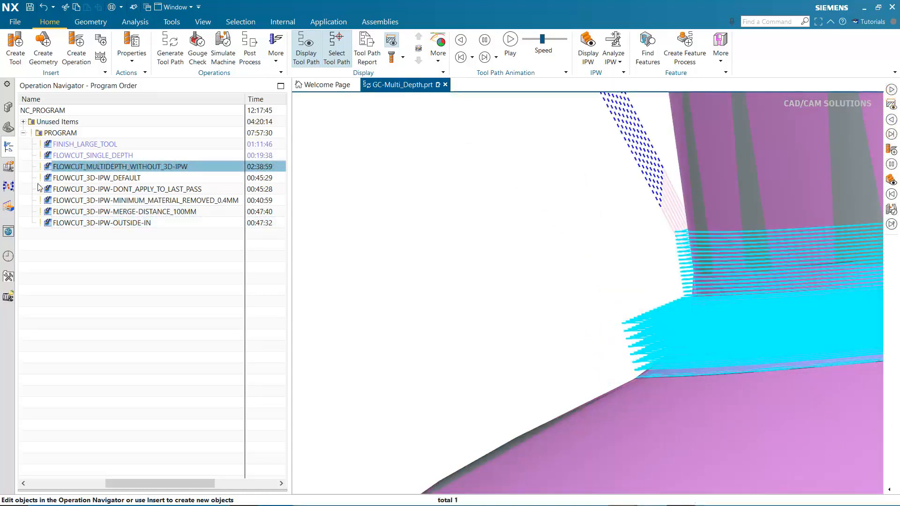
{"action": "double_click", "coordinate": [95, 177]}
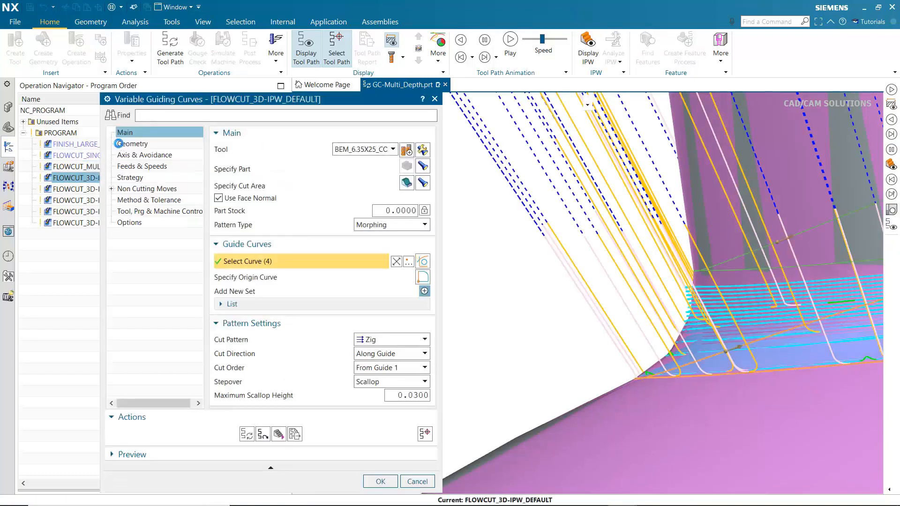
Review the Apply To Last Pass 3D IPW geometry setting, then close the dialog
{"action": "left_click", "coordinate": [133, 143]}
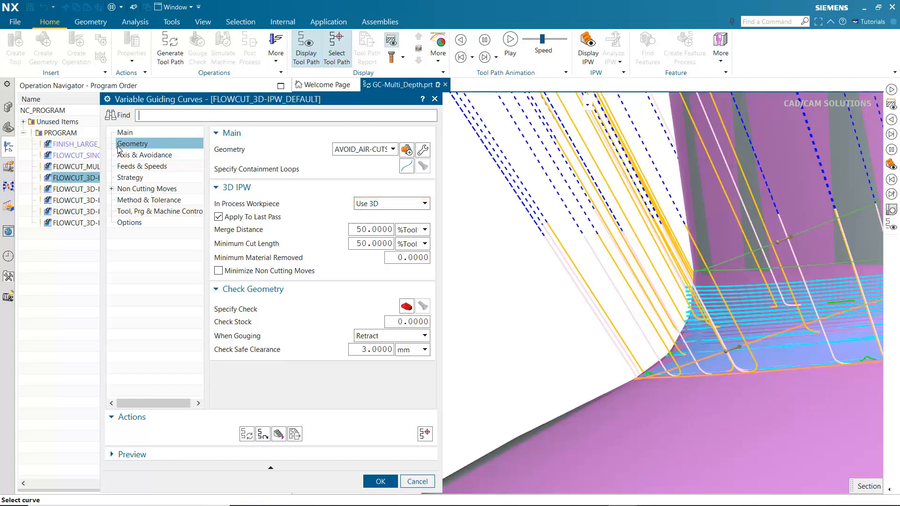
{"action": "left_click", "coordinate": [219, 217]}
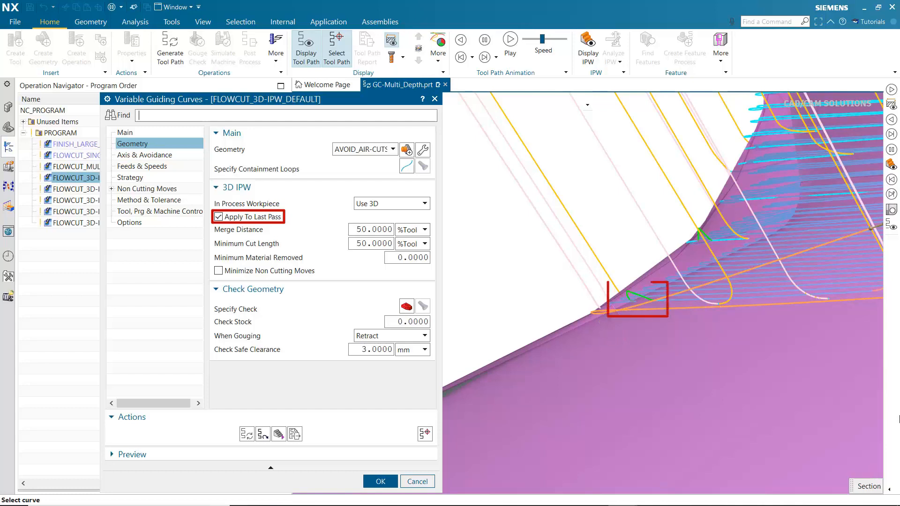
{"action": "left_click", "coordinate": [219, 217]}
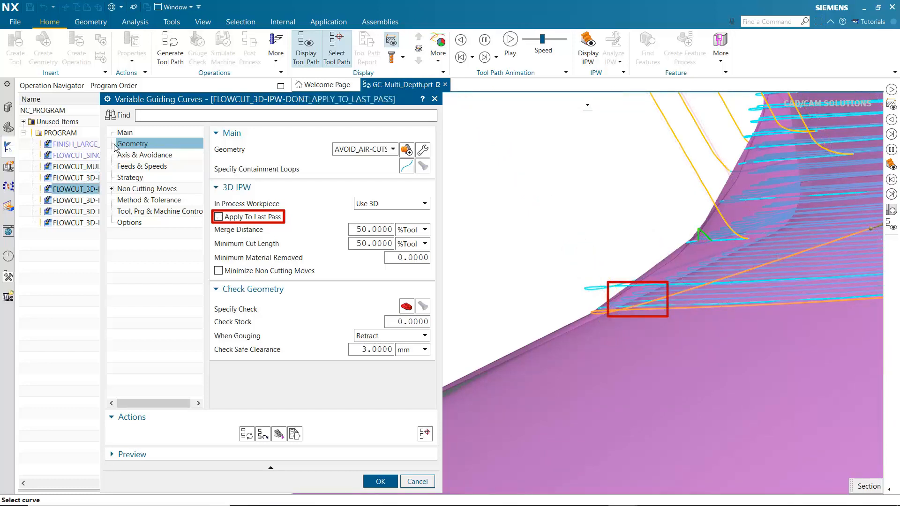
{"action": "left_click", "coordinate": [218, 217]}
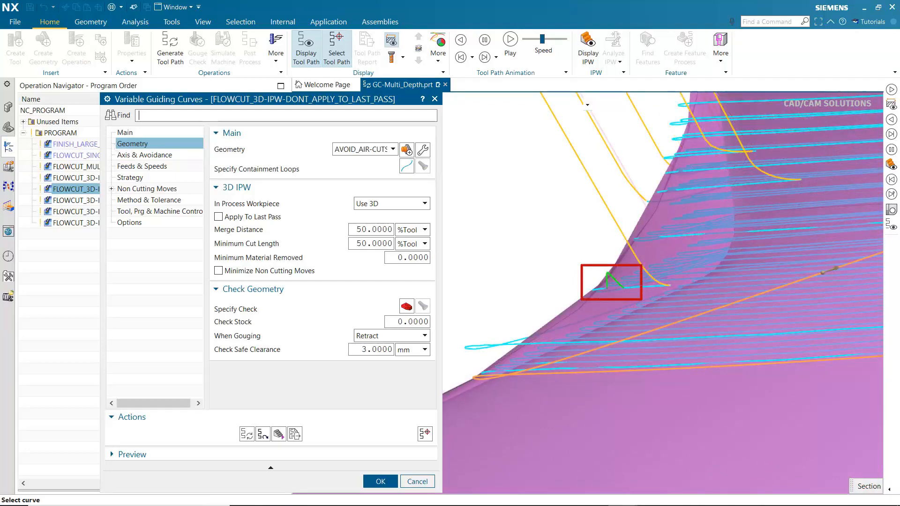
{"action": "left_click", "coordinate": [380, 481]}
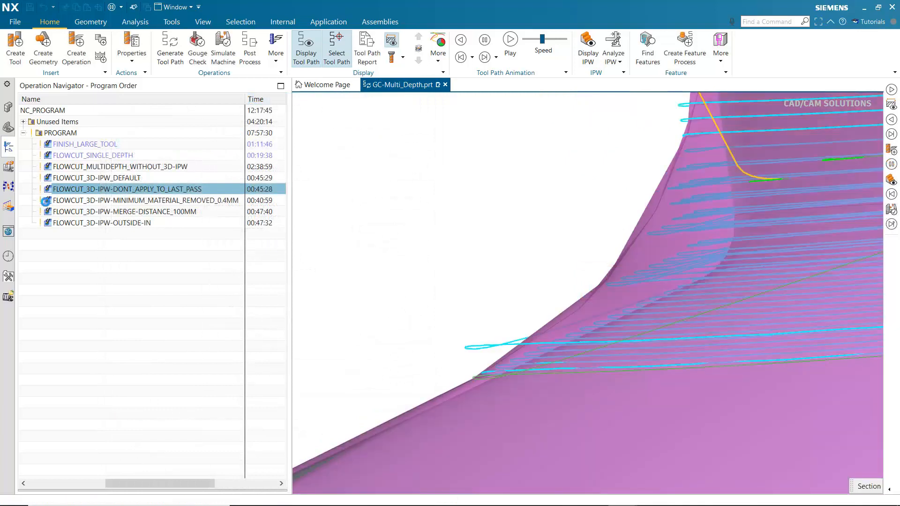
Review the 0.4 mm Minimum Material Removed 3D IPW setting and close the dialog
{"action": "double_click", "coordinate": [143, 201]}
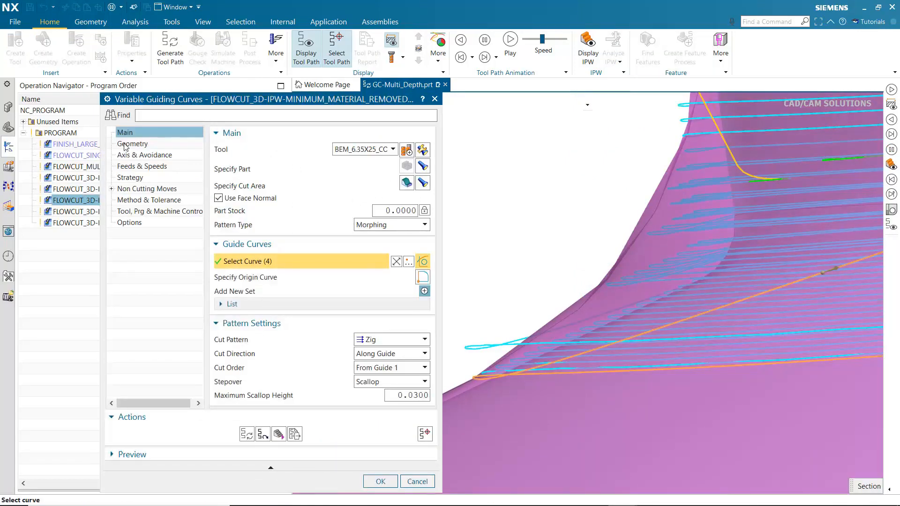
{"action": "left_click", "coordinate": [133, 143]}
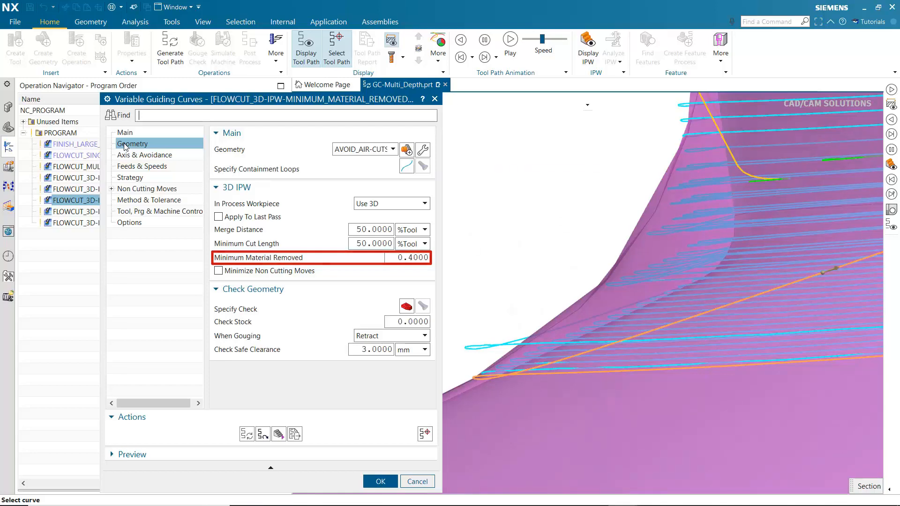
{"action": "left_click", "coordinate": [379, 482]}
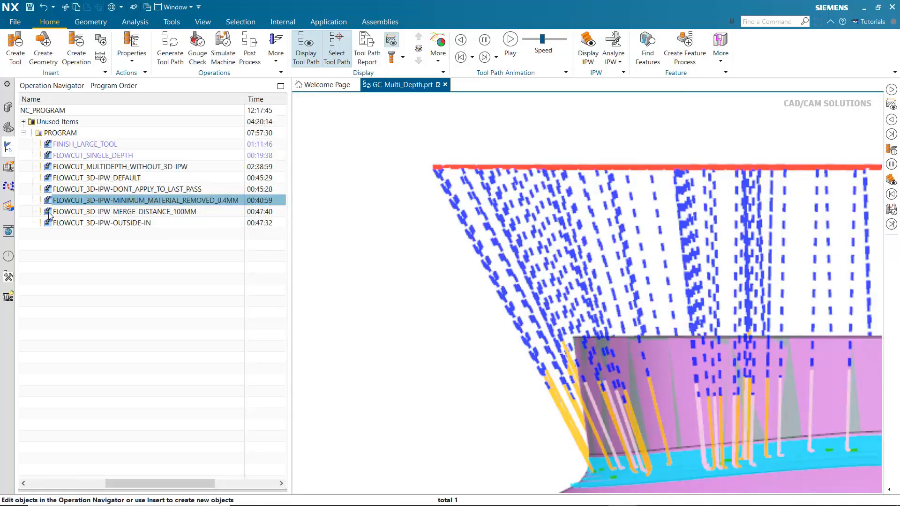
Inspect FLOWCUT_3D-IPW-MERGE-DISTANCE_100MM, then open FLOWCUT_3D-IPW-OUTSIDE-IN for editing
{"action": "double_click", "coordinate": [122, 211]}
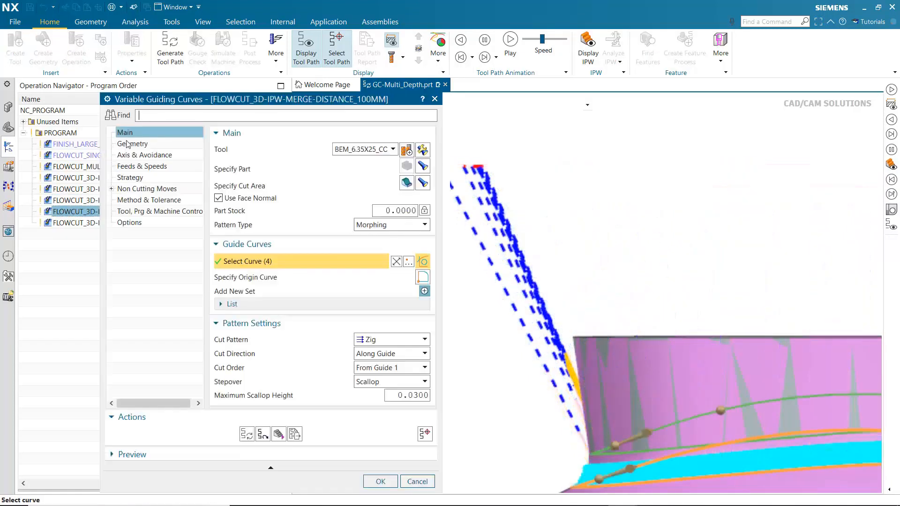
{"action": "left_click", "coordinate": [133, 144]}
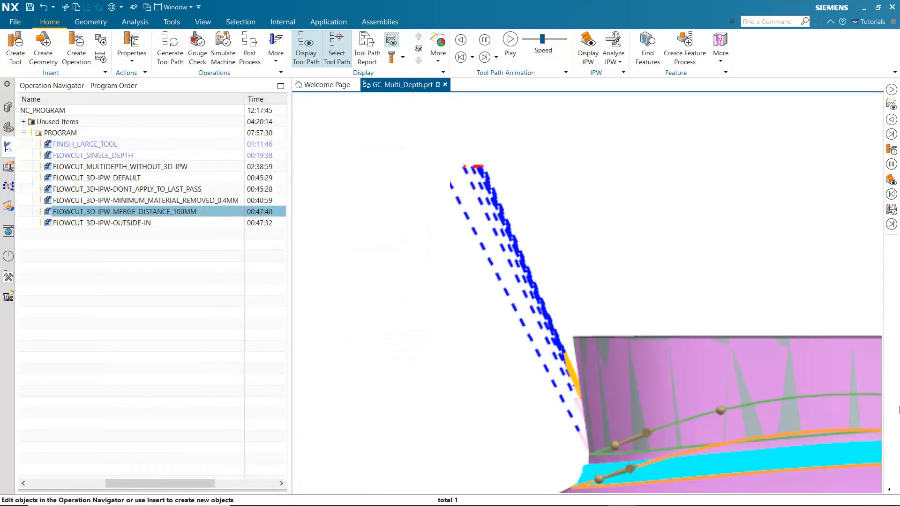
{"action": "double_click", "coordinate": [102, 222]}
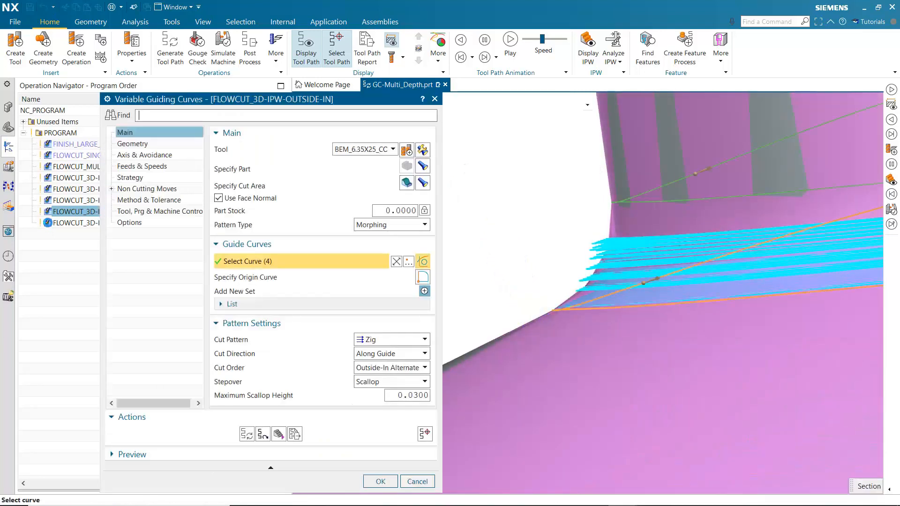
{"action": "mouse_move", "coordinate": [391, 368]}
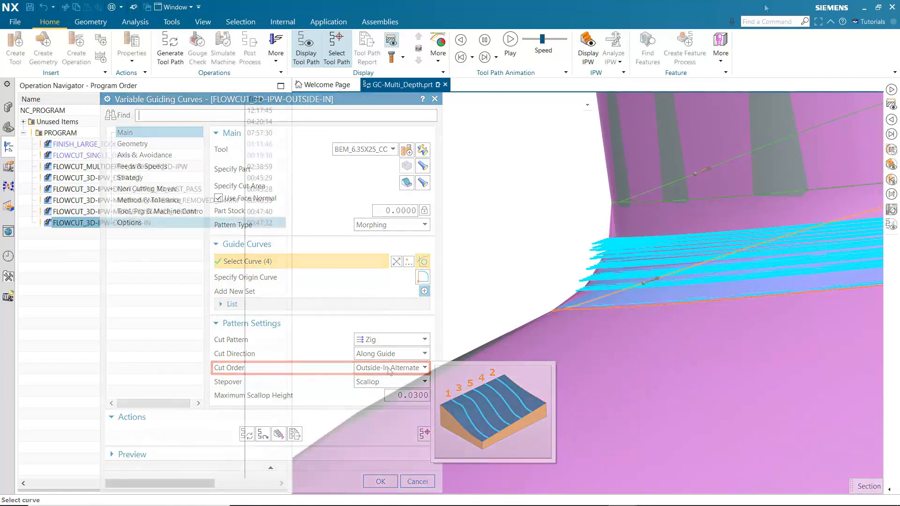
Close the FLOWCUT_3D-IPW-OUTSIDE-IN settings after checking the Outside-In Alternate cut order
{"action": "left_click", "coordinate": [379, 481]}
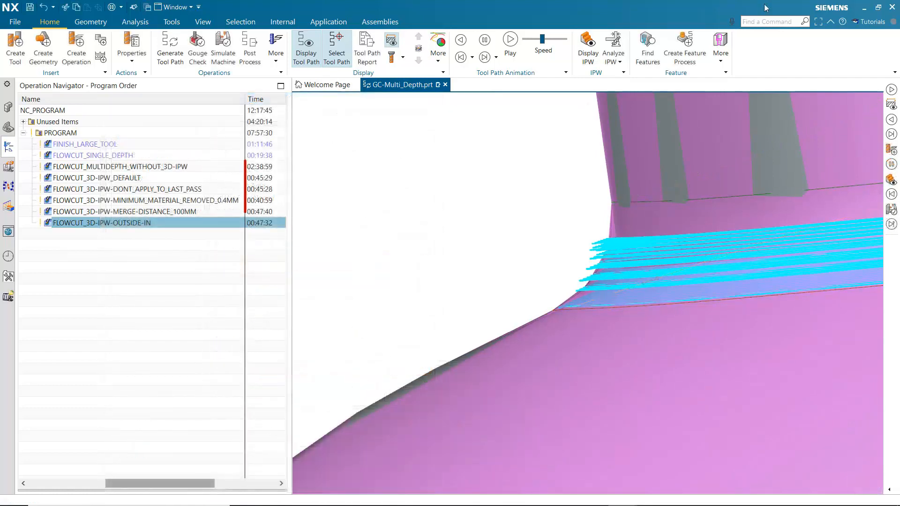